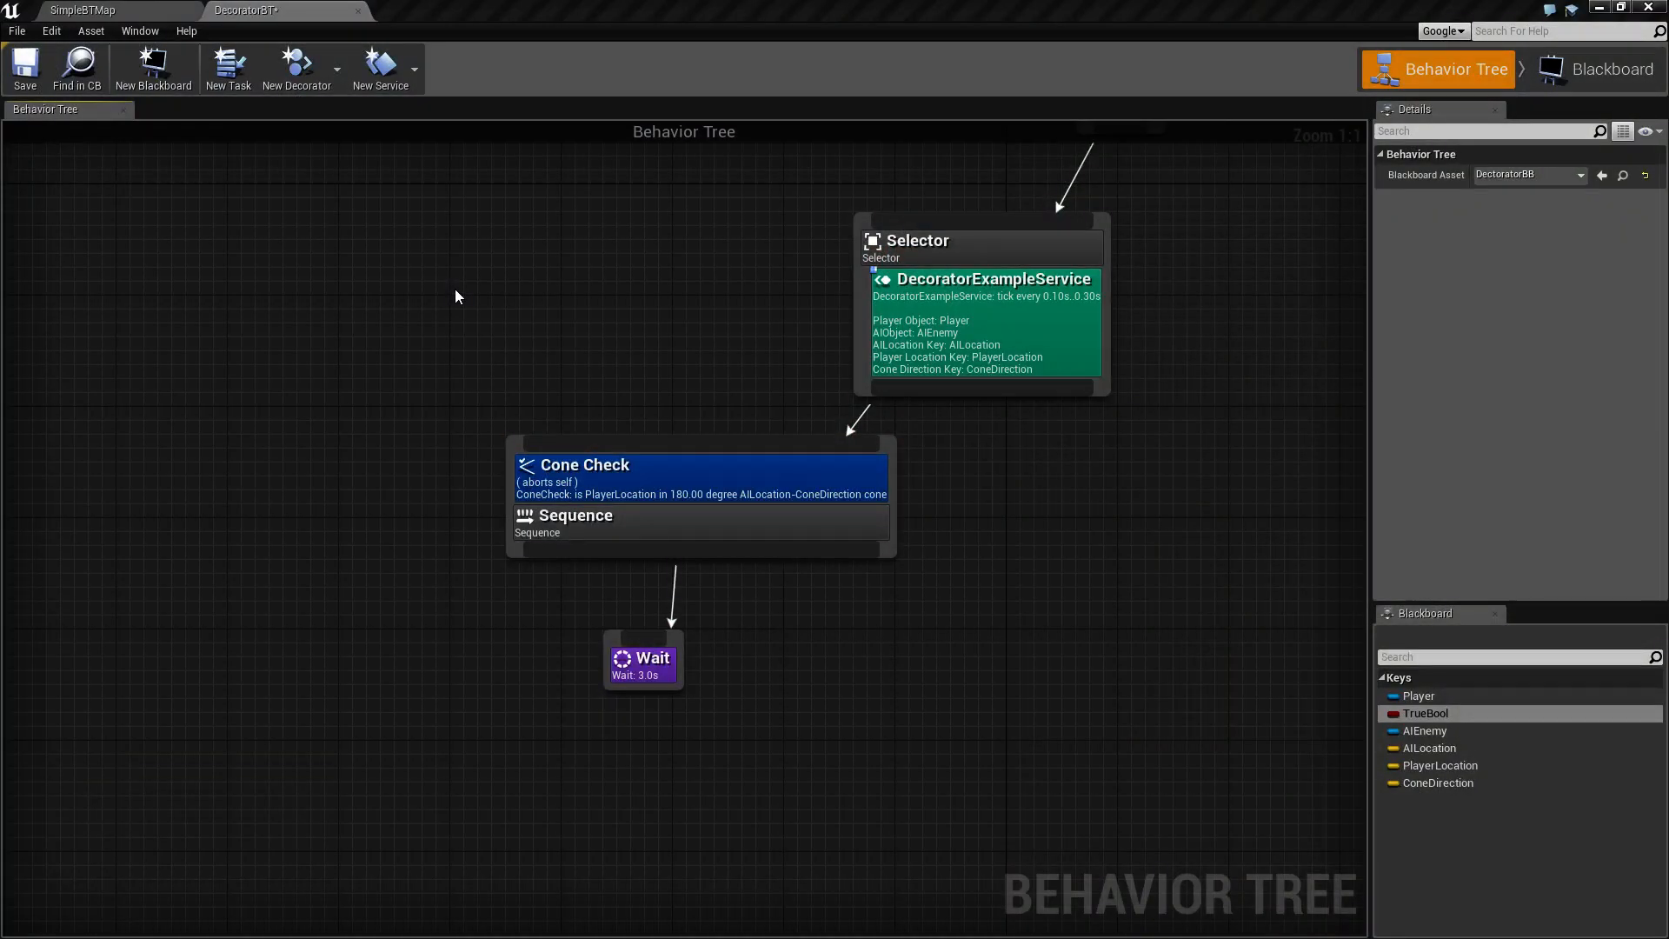
pyautogui.moveTo(557, 317)
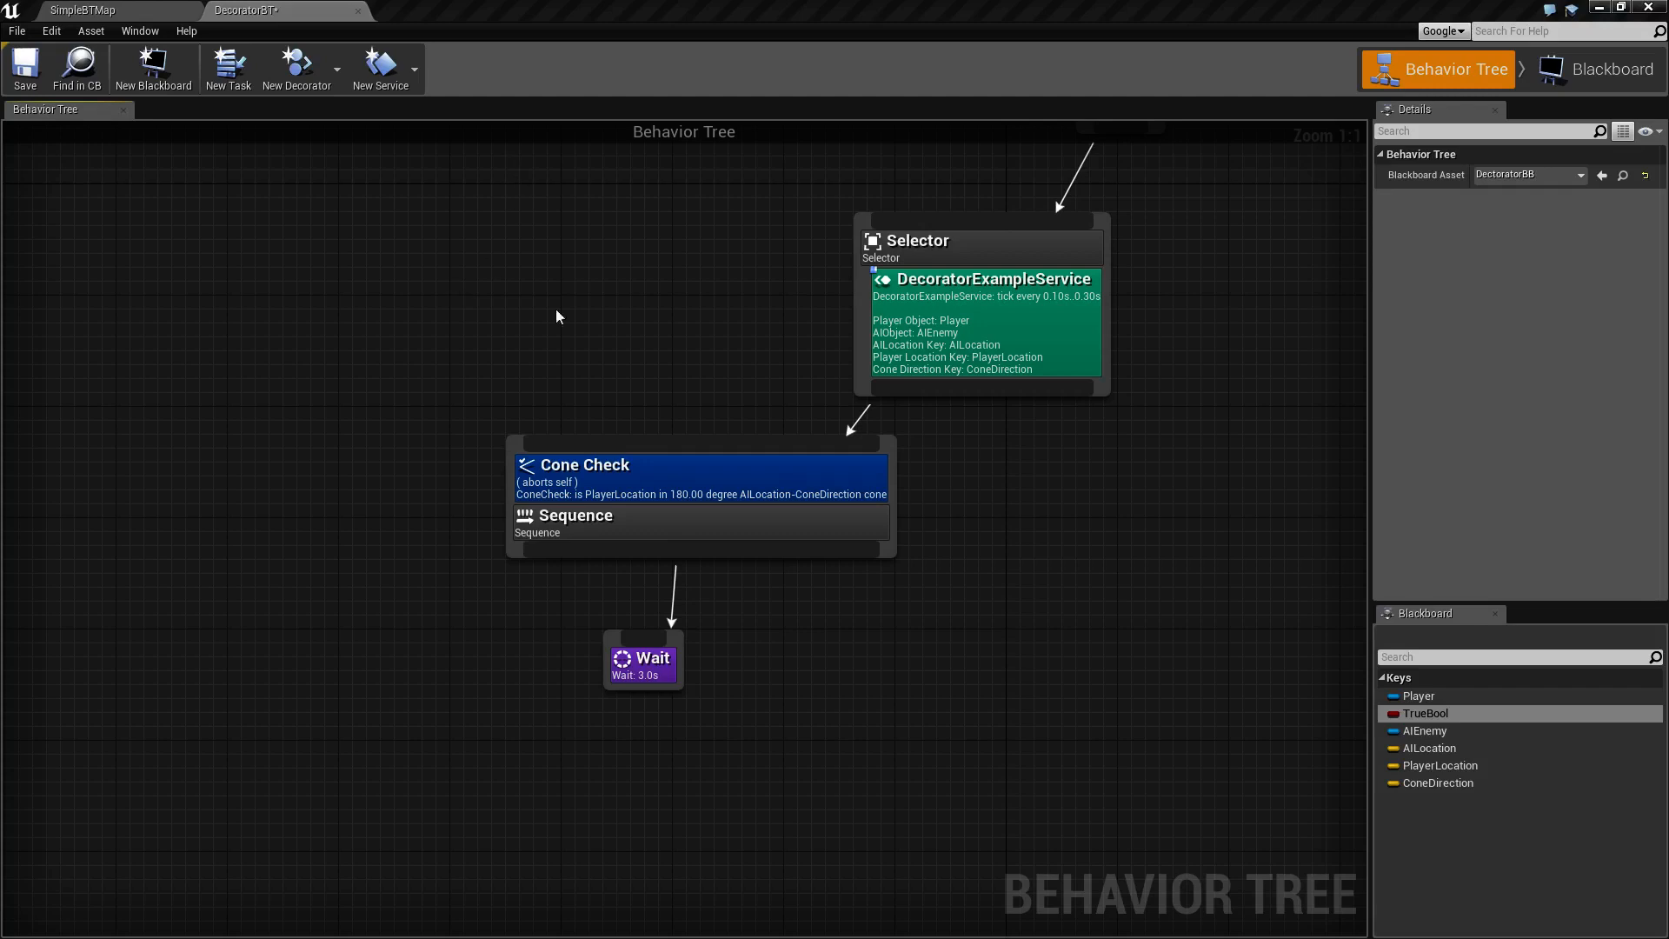
# Step: Attach a Cone Check decorator to the Wait task and select it to view its settings
pyautogui.click(584, 466)
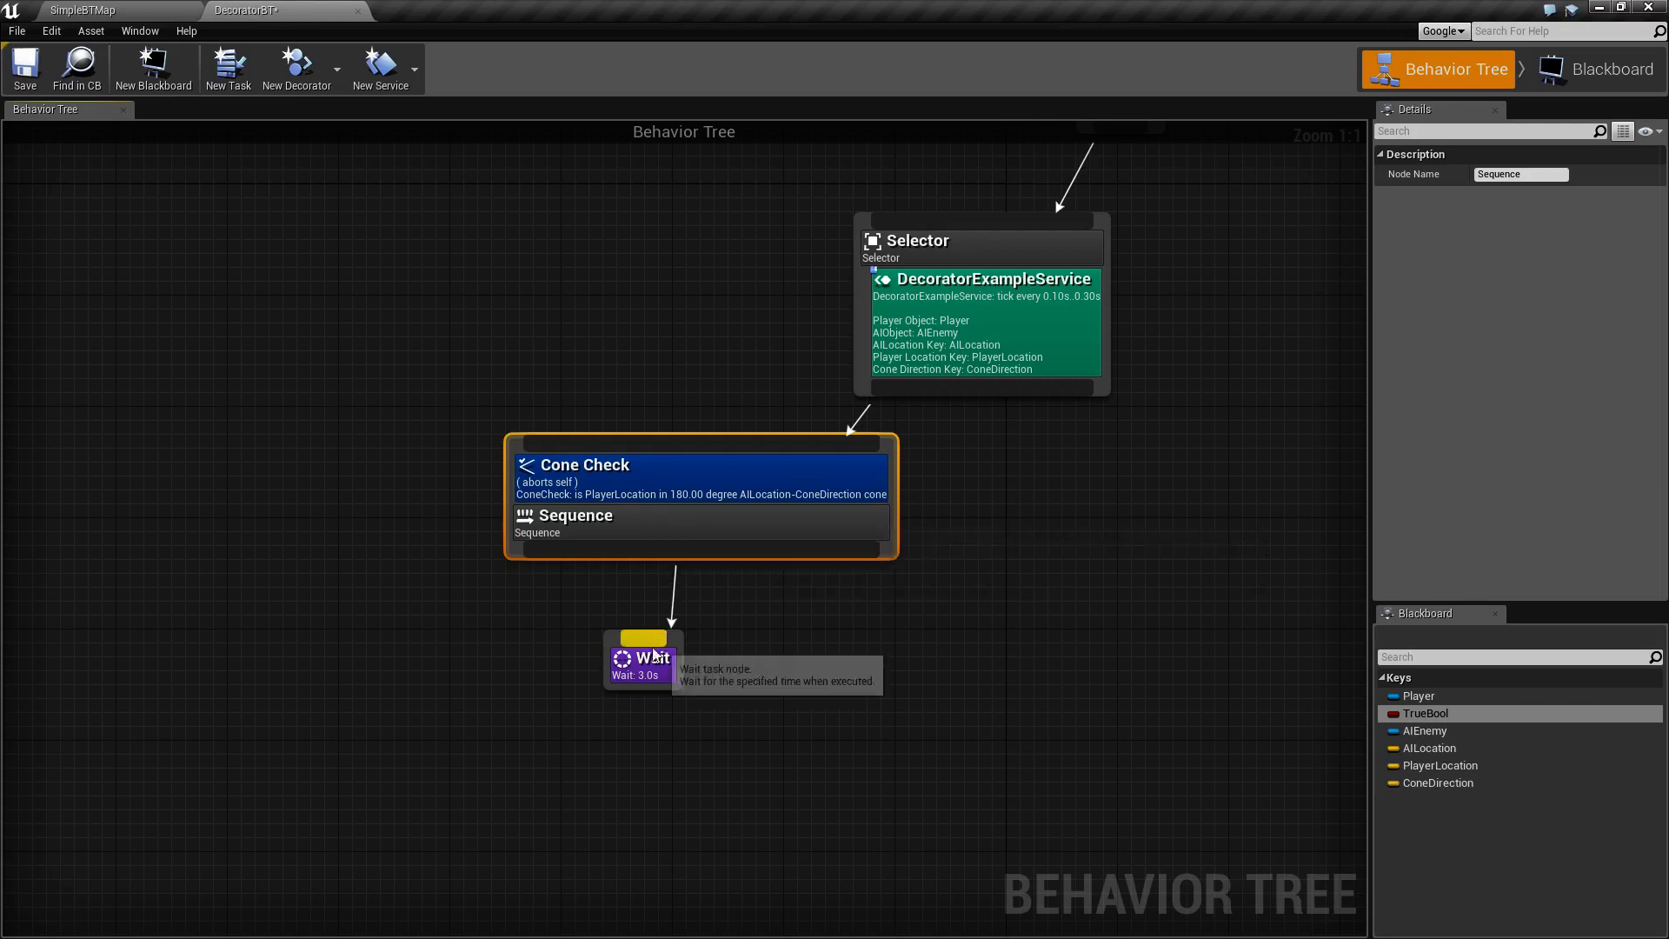
pyautogui.rightClick(639, 657)
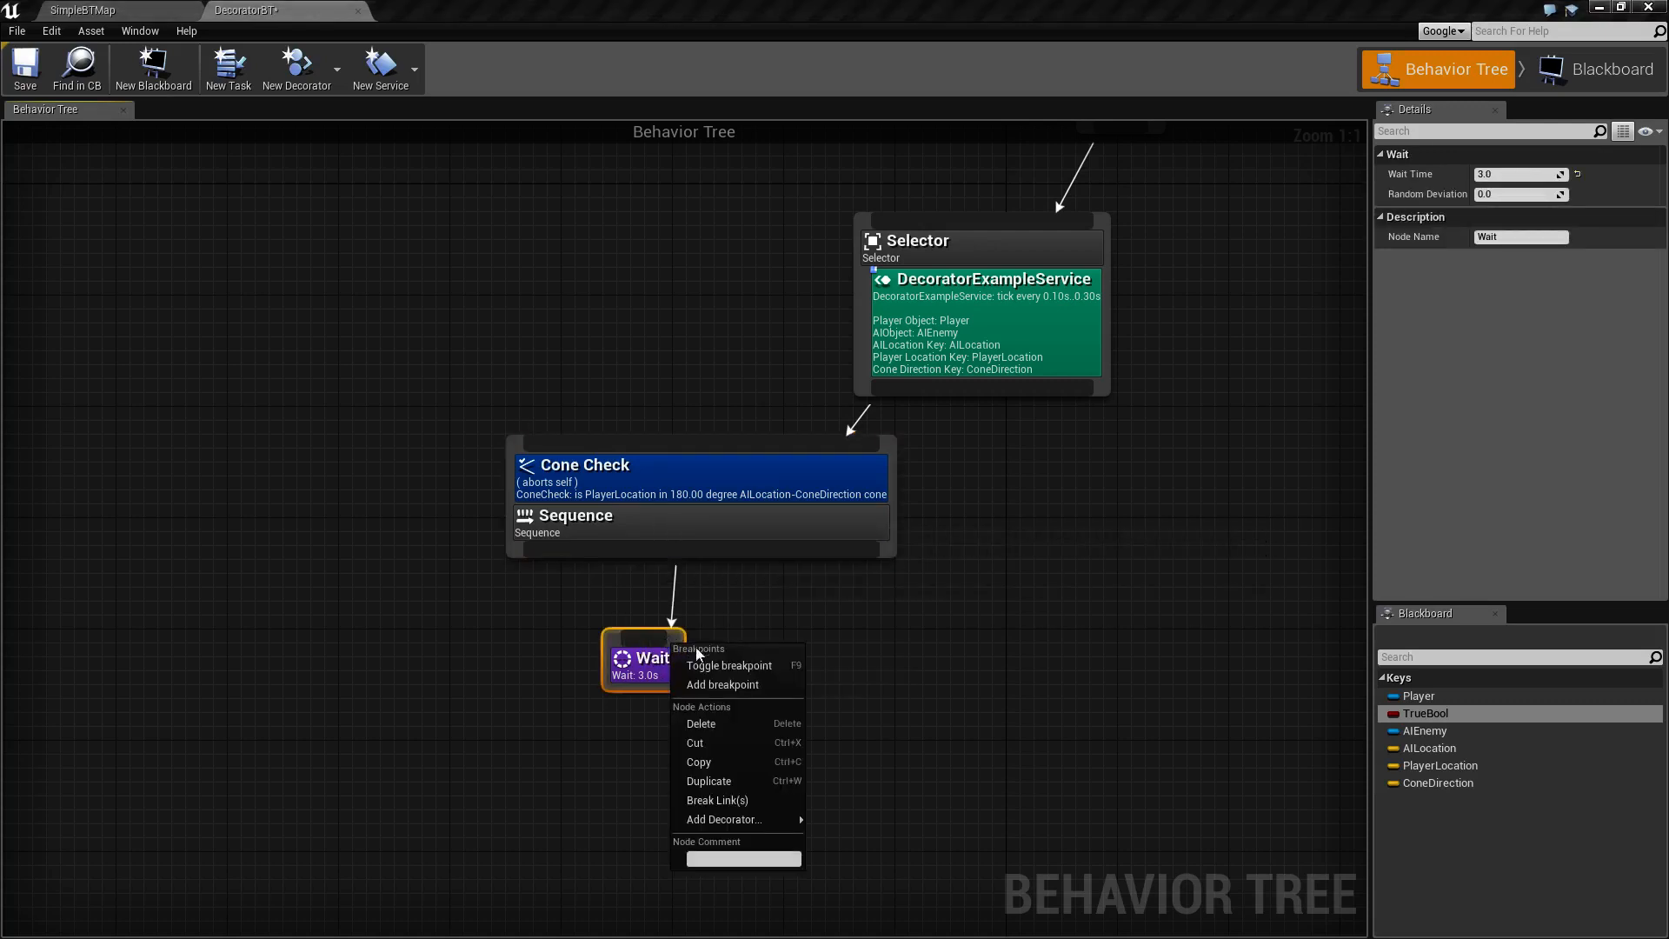
pyautogui.moveTo(723, 818)
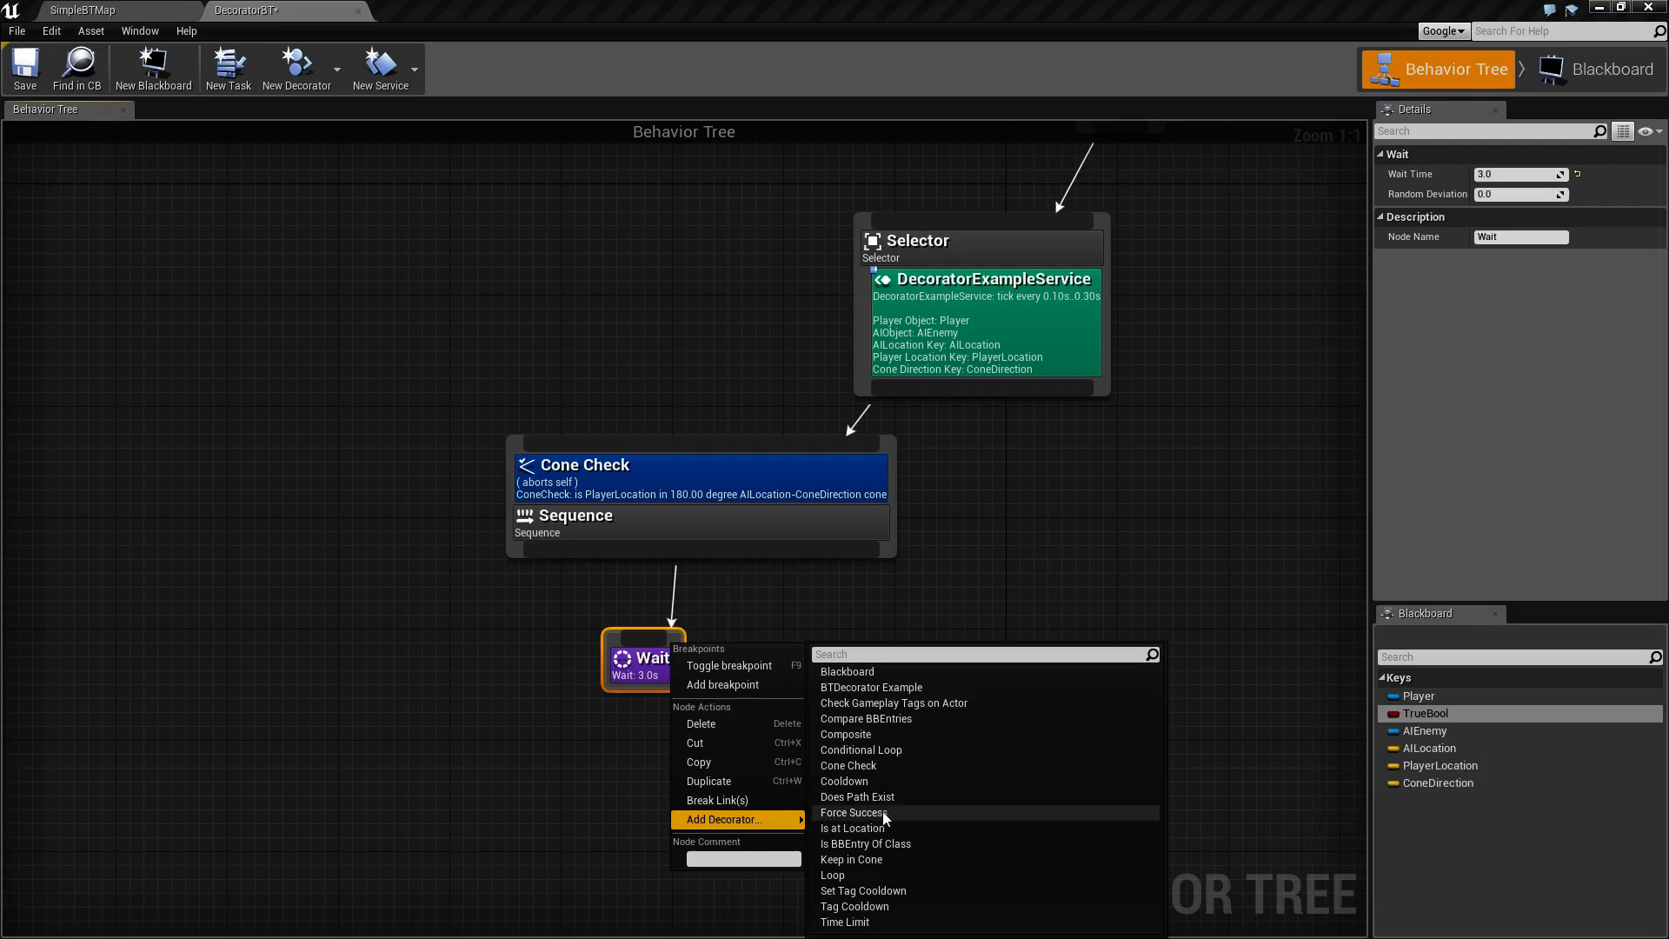
pyautogui.moveTo(848, 765)
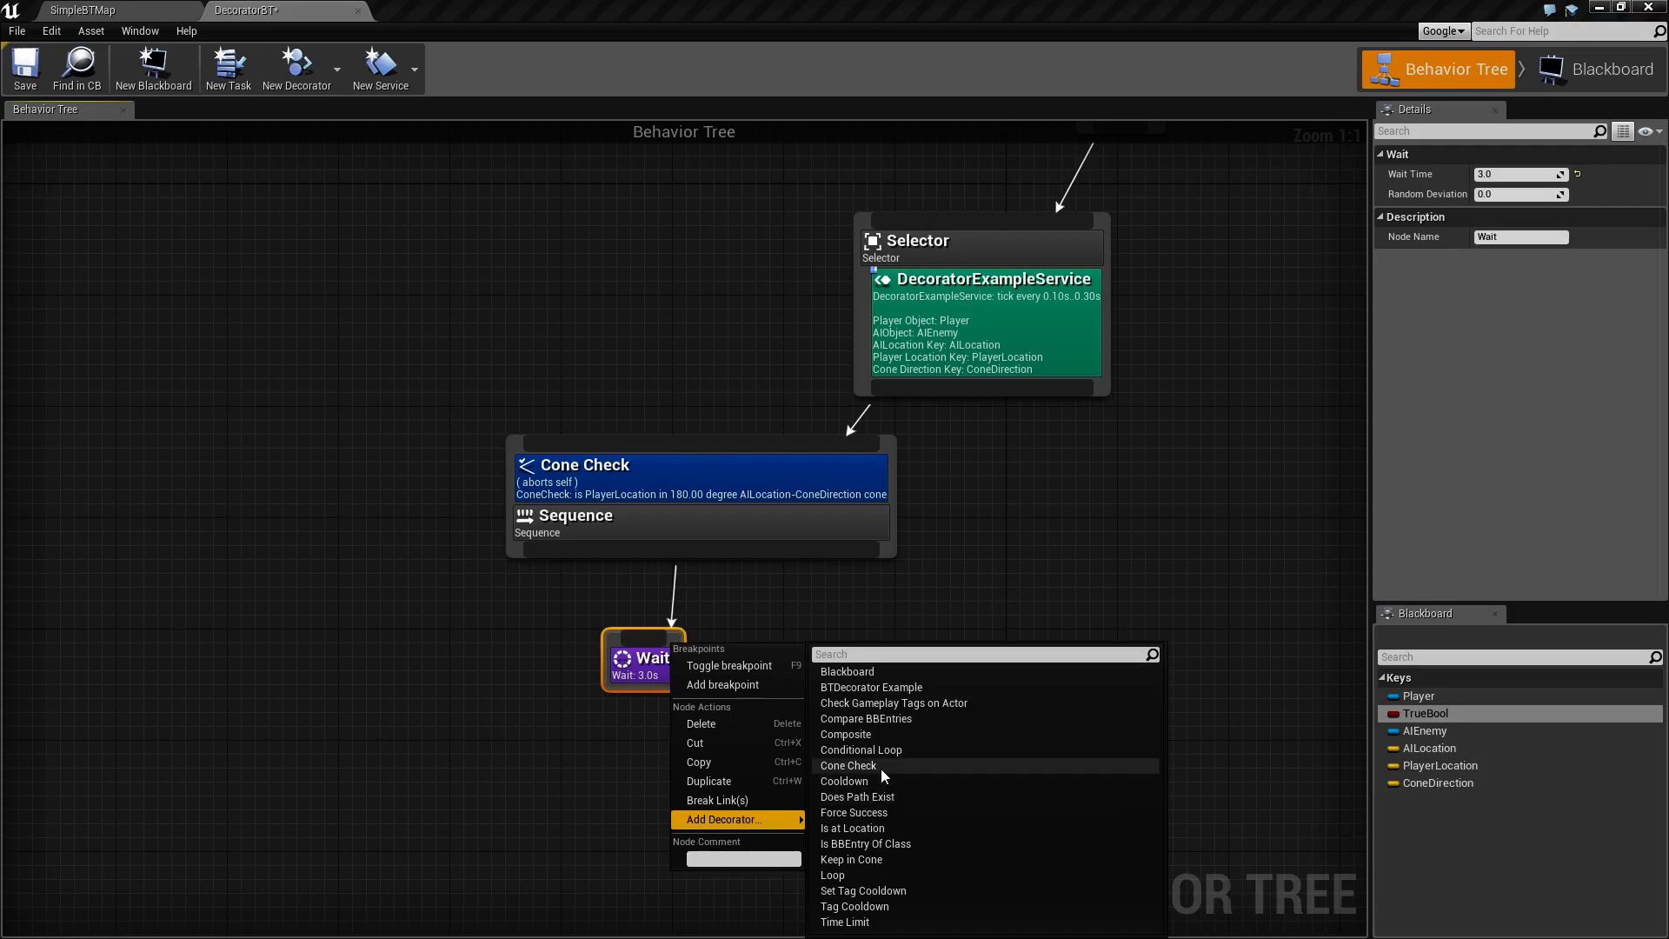
pyautogui.click(847, 765)
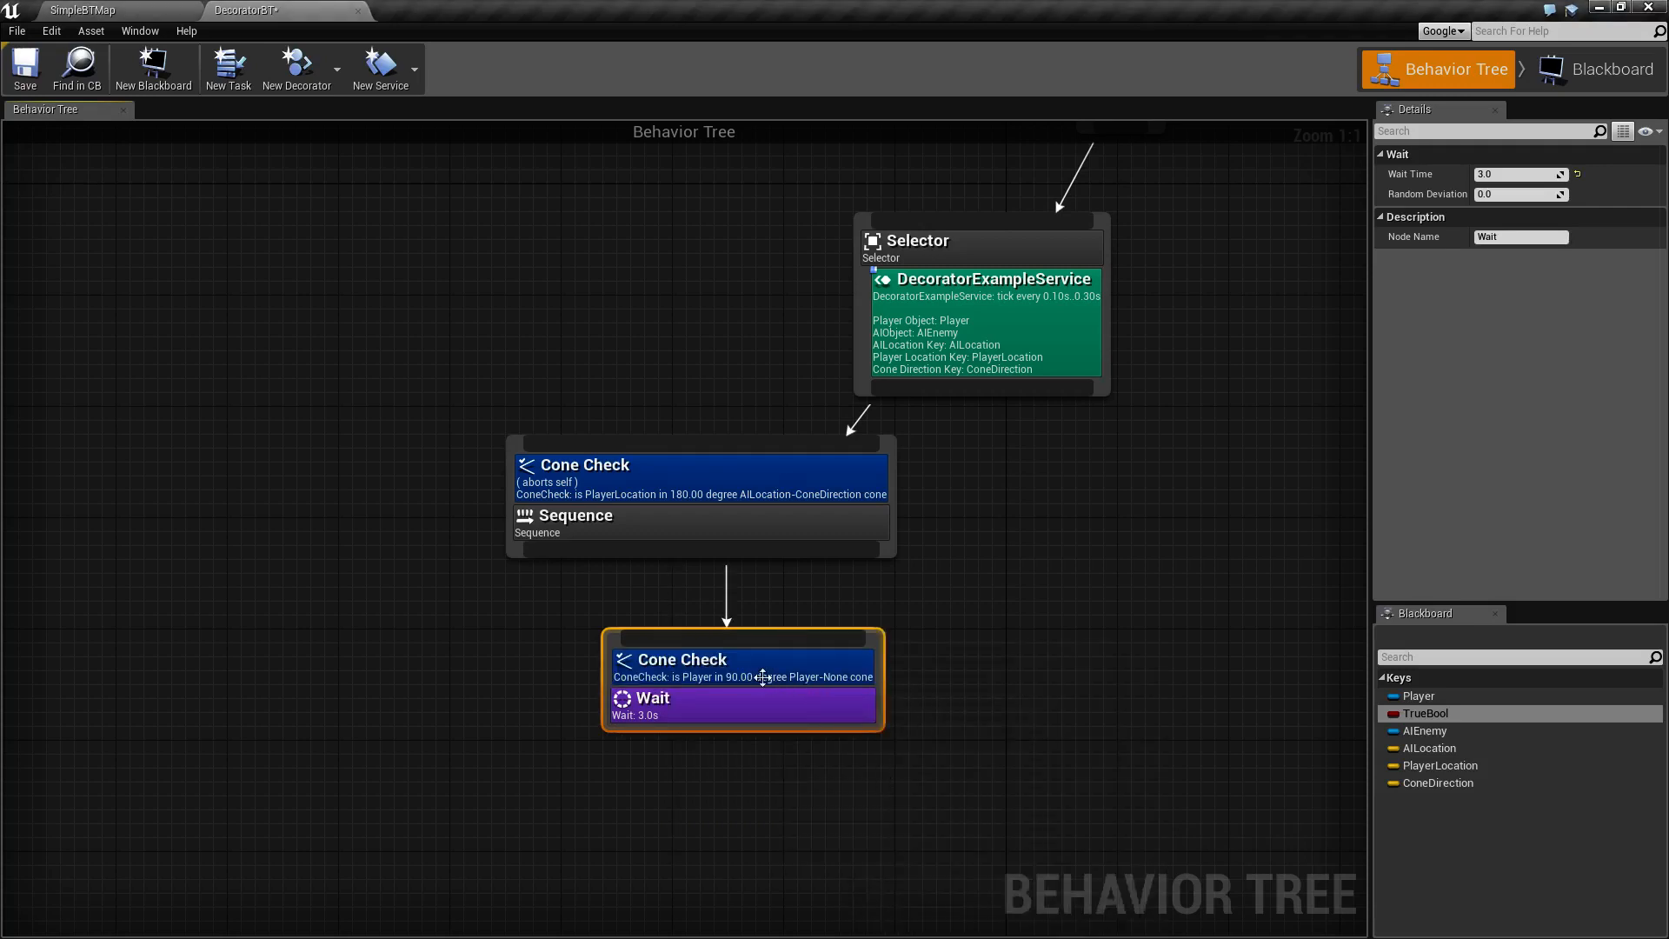
pyautogui.click(682, 659)
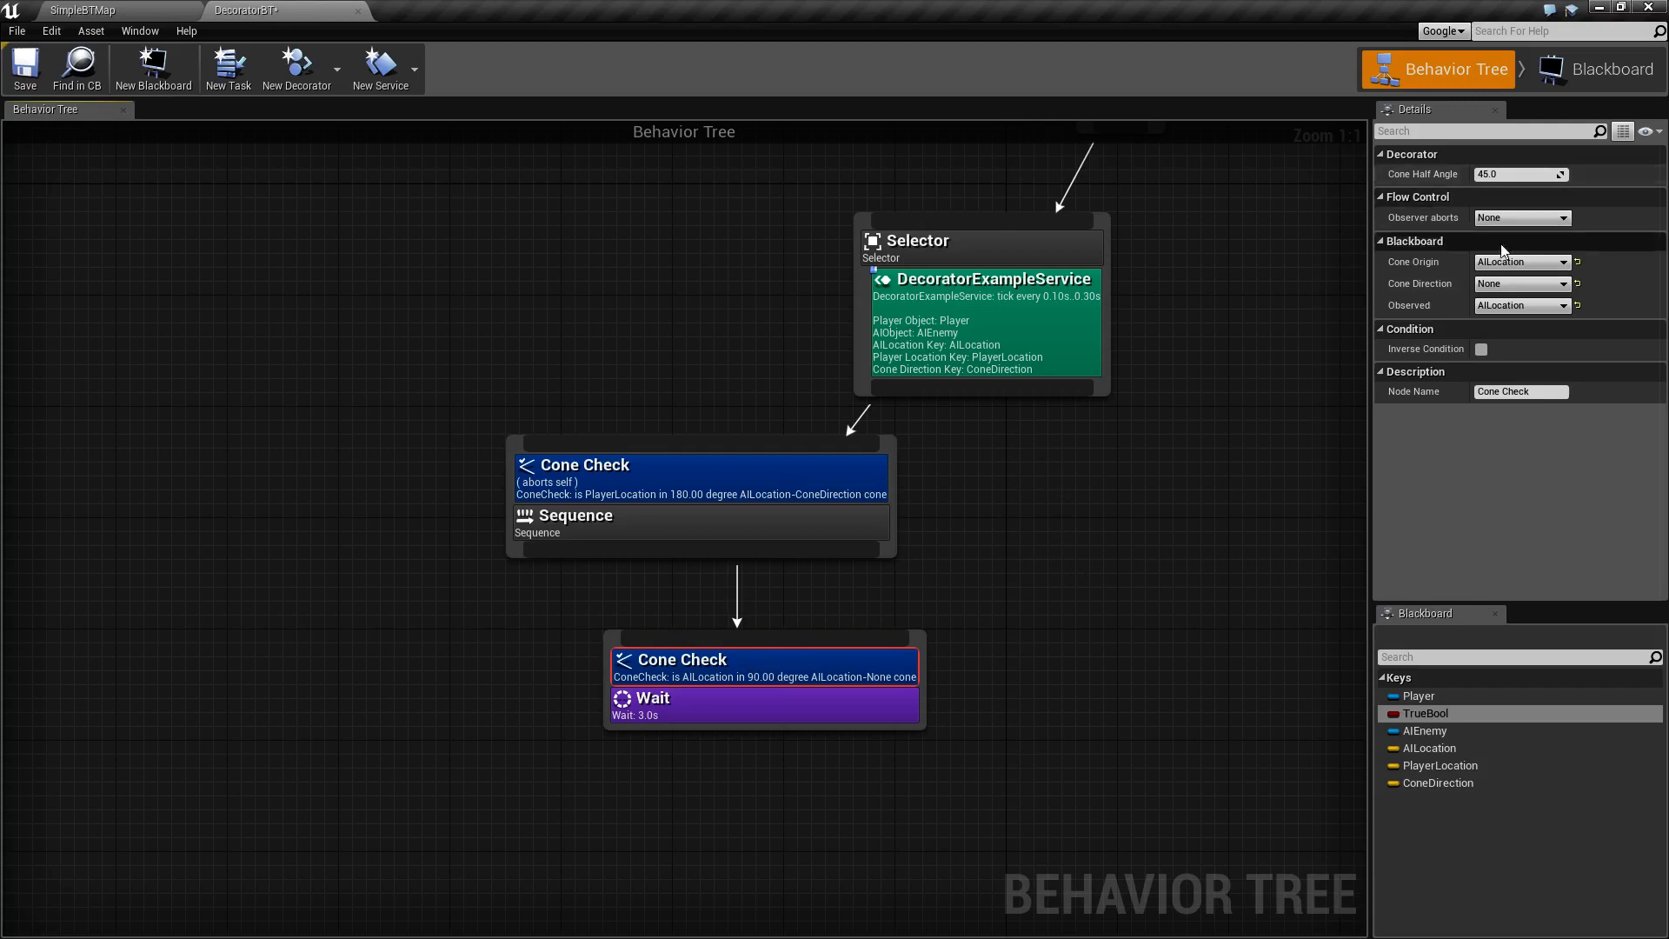
# Step: Reset the Wait task's Cone Check origin and observed keys back to None
pyautogui.click(1519, 263)
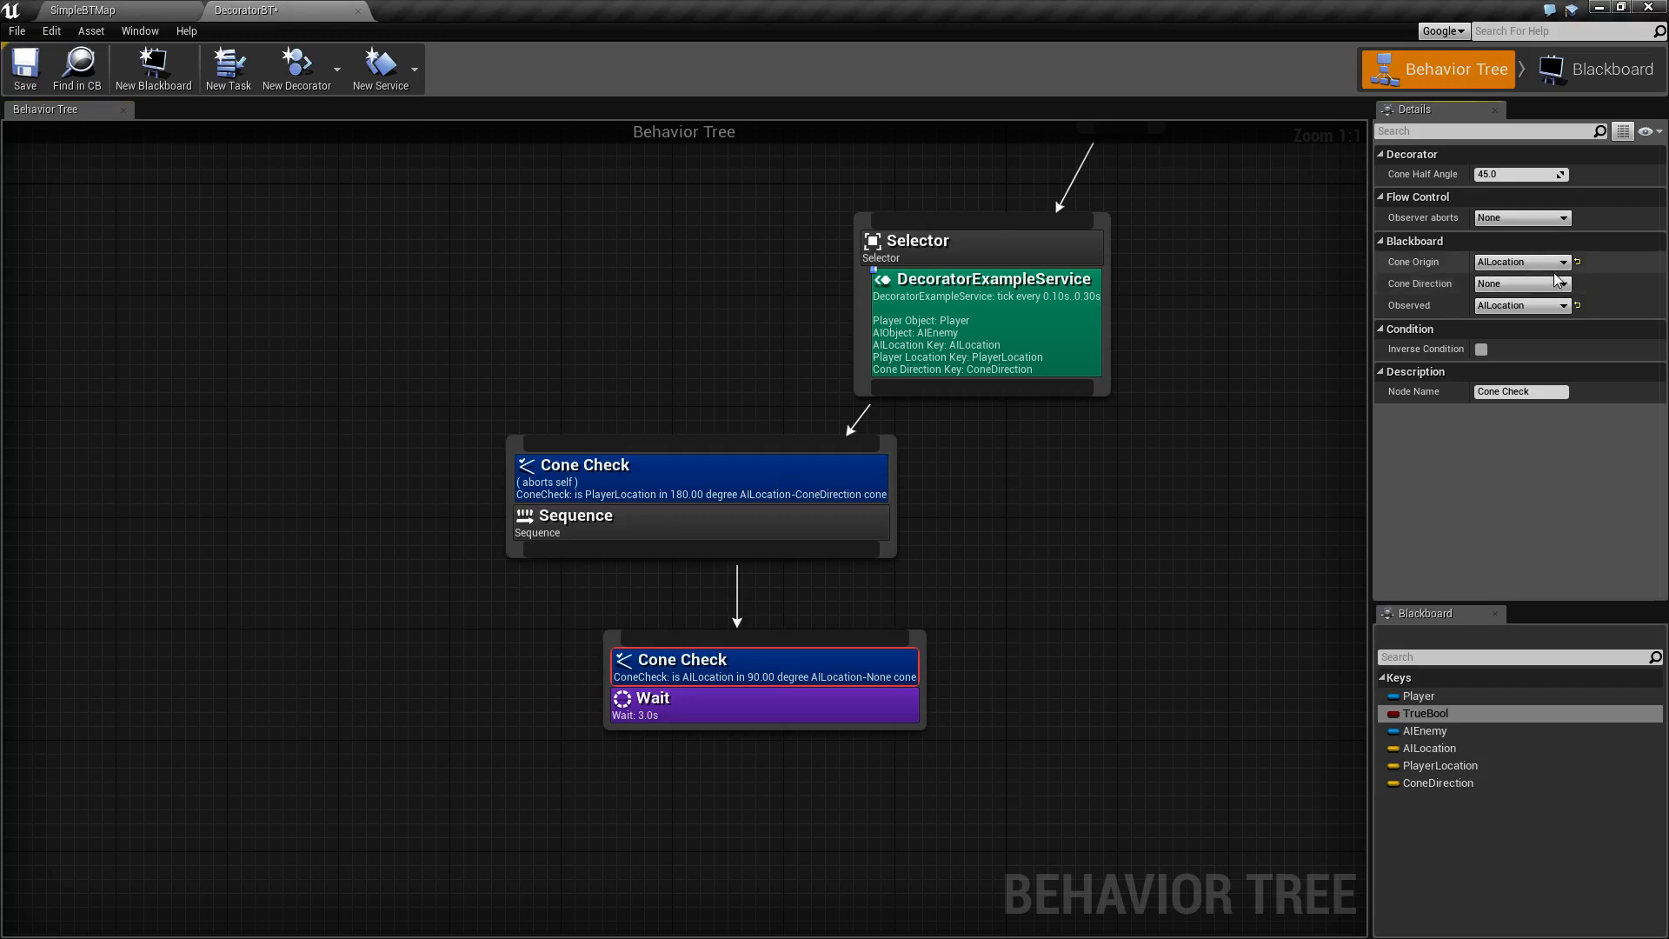
pyautogui.click(1519, 262)
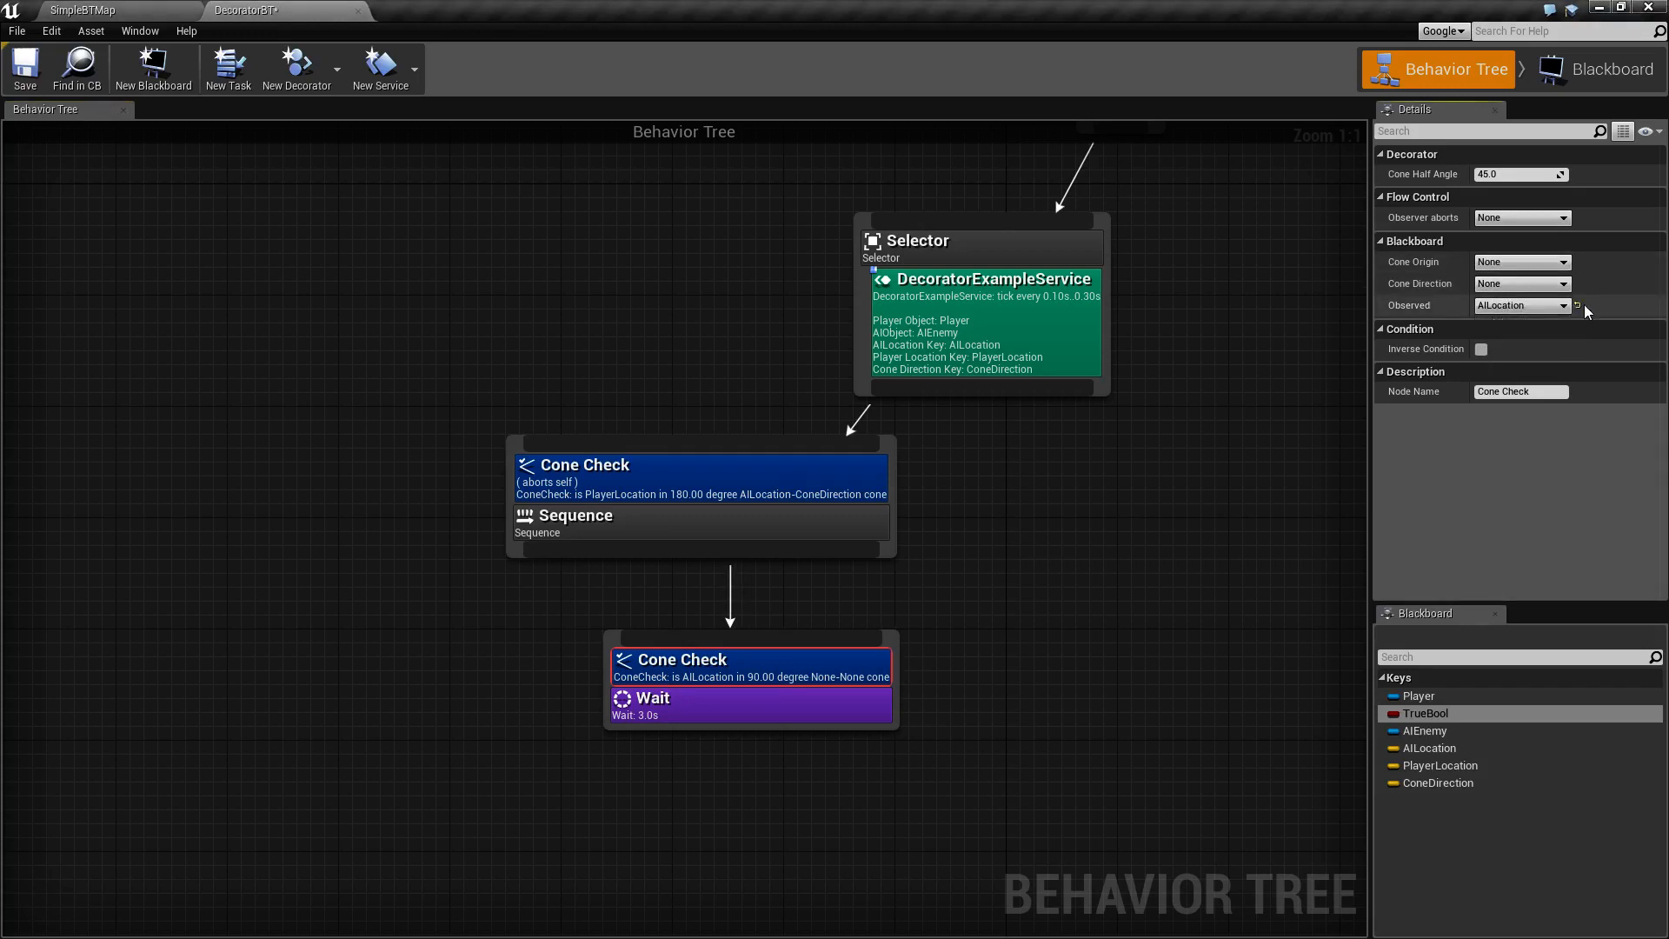
pyautogui.click(1516, 306)
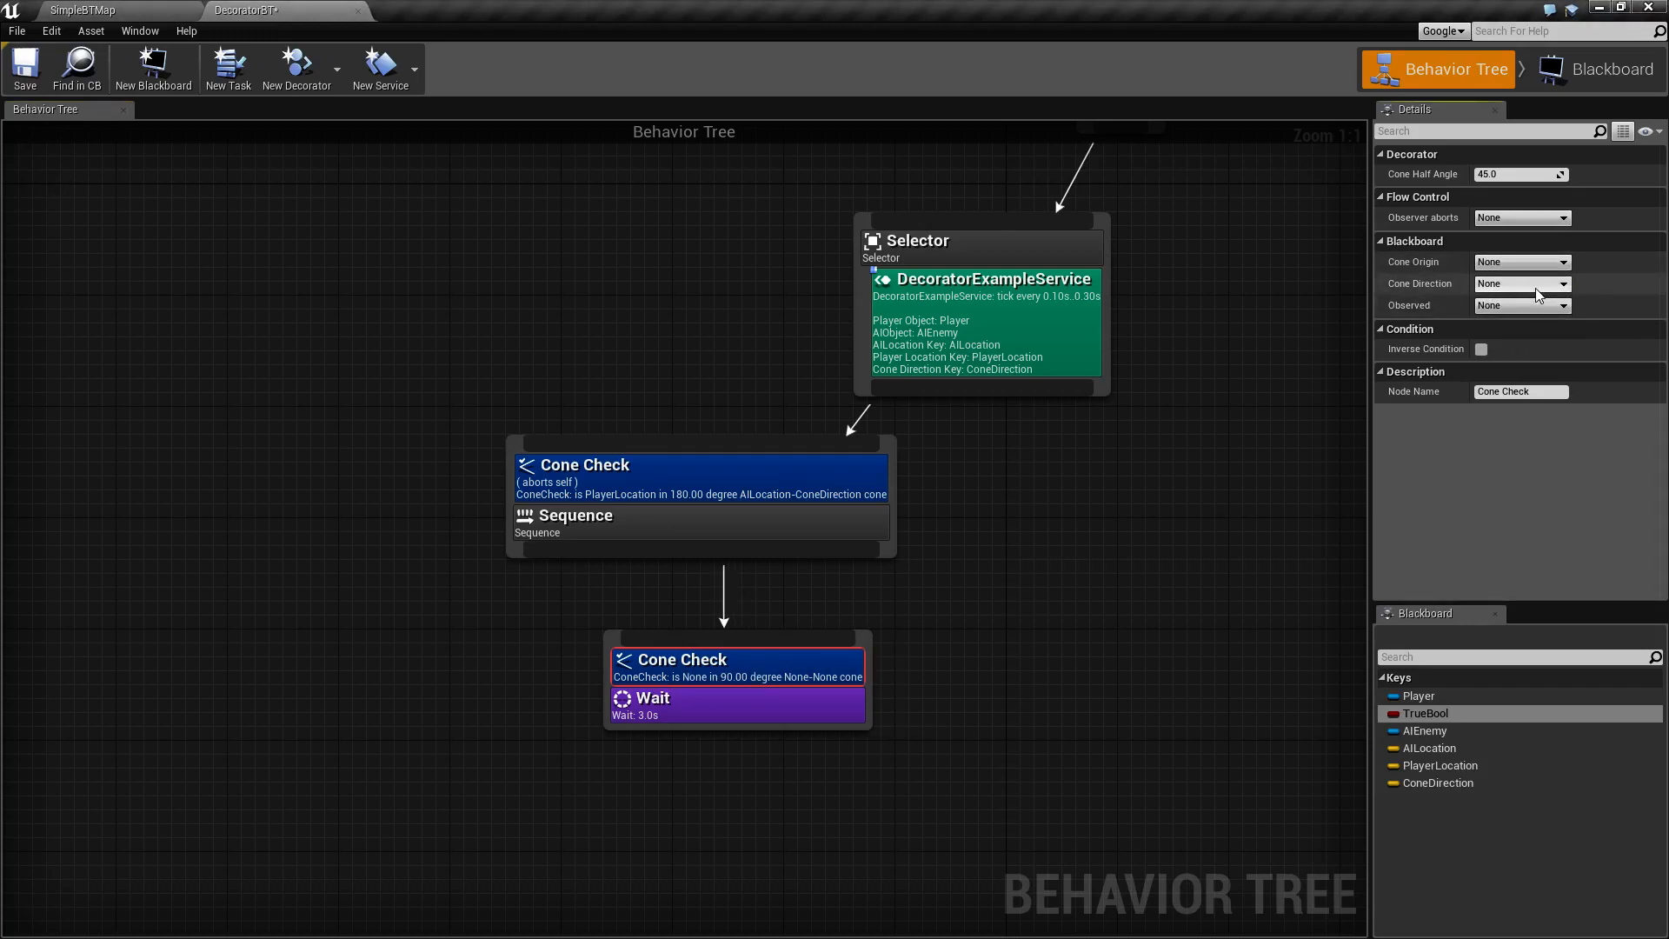
pyautogui.moveTo(1519, 174)
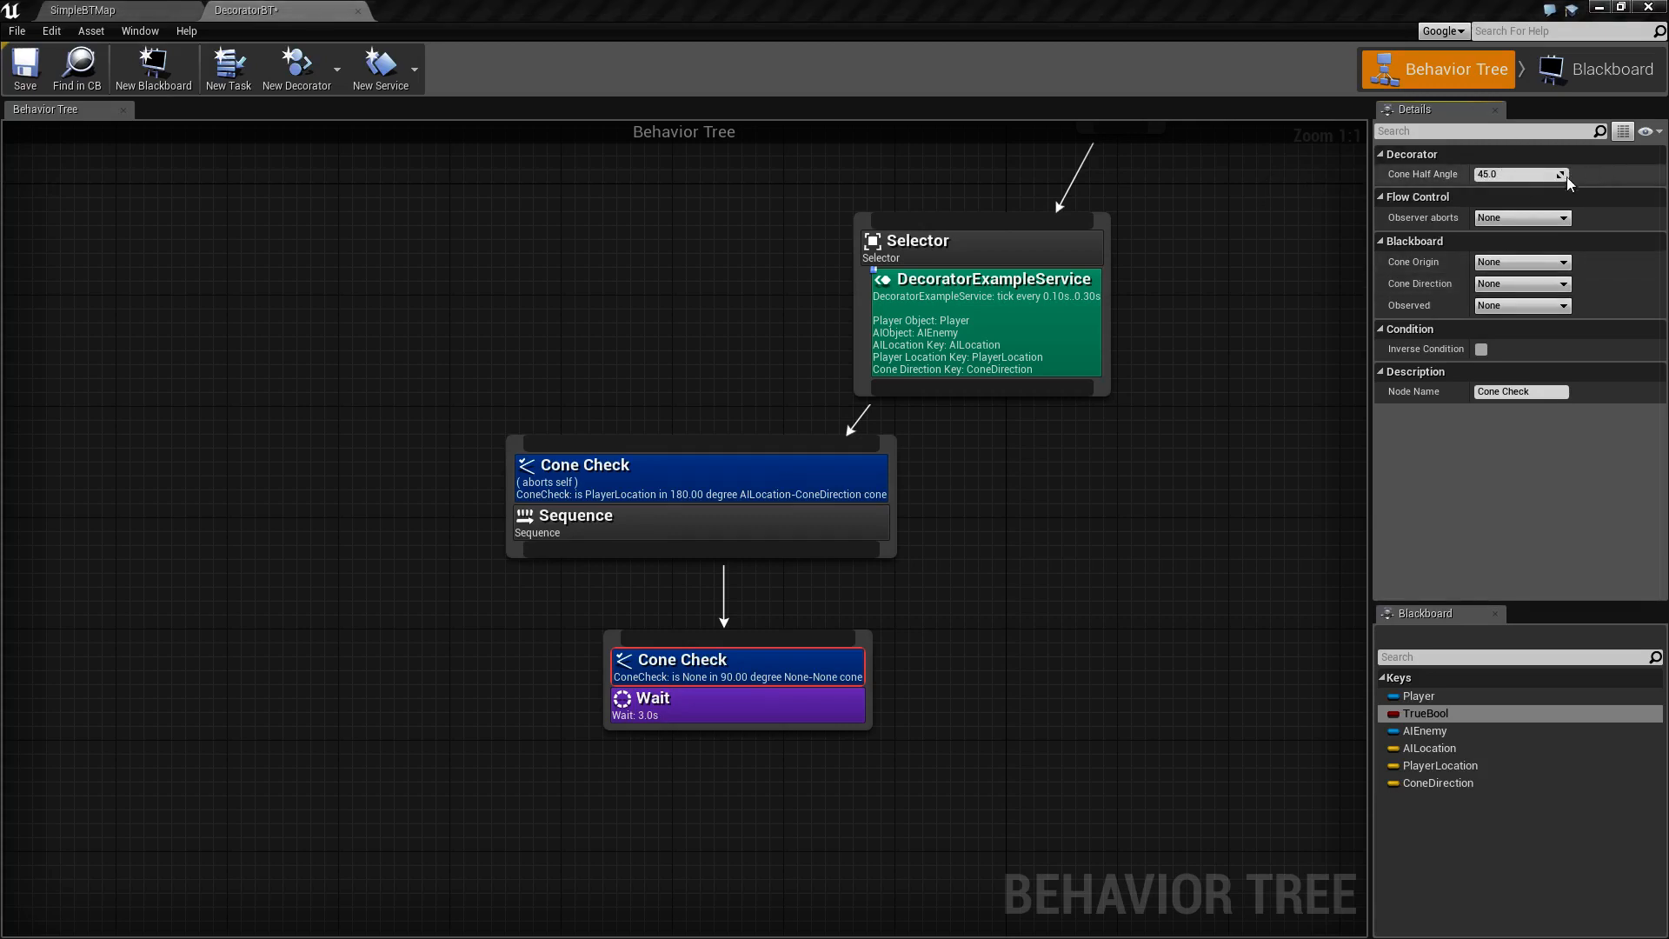
pyautogui.moveTo(1515, 174)
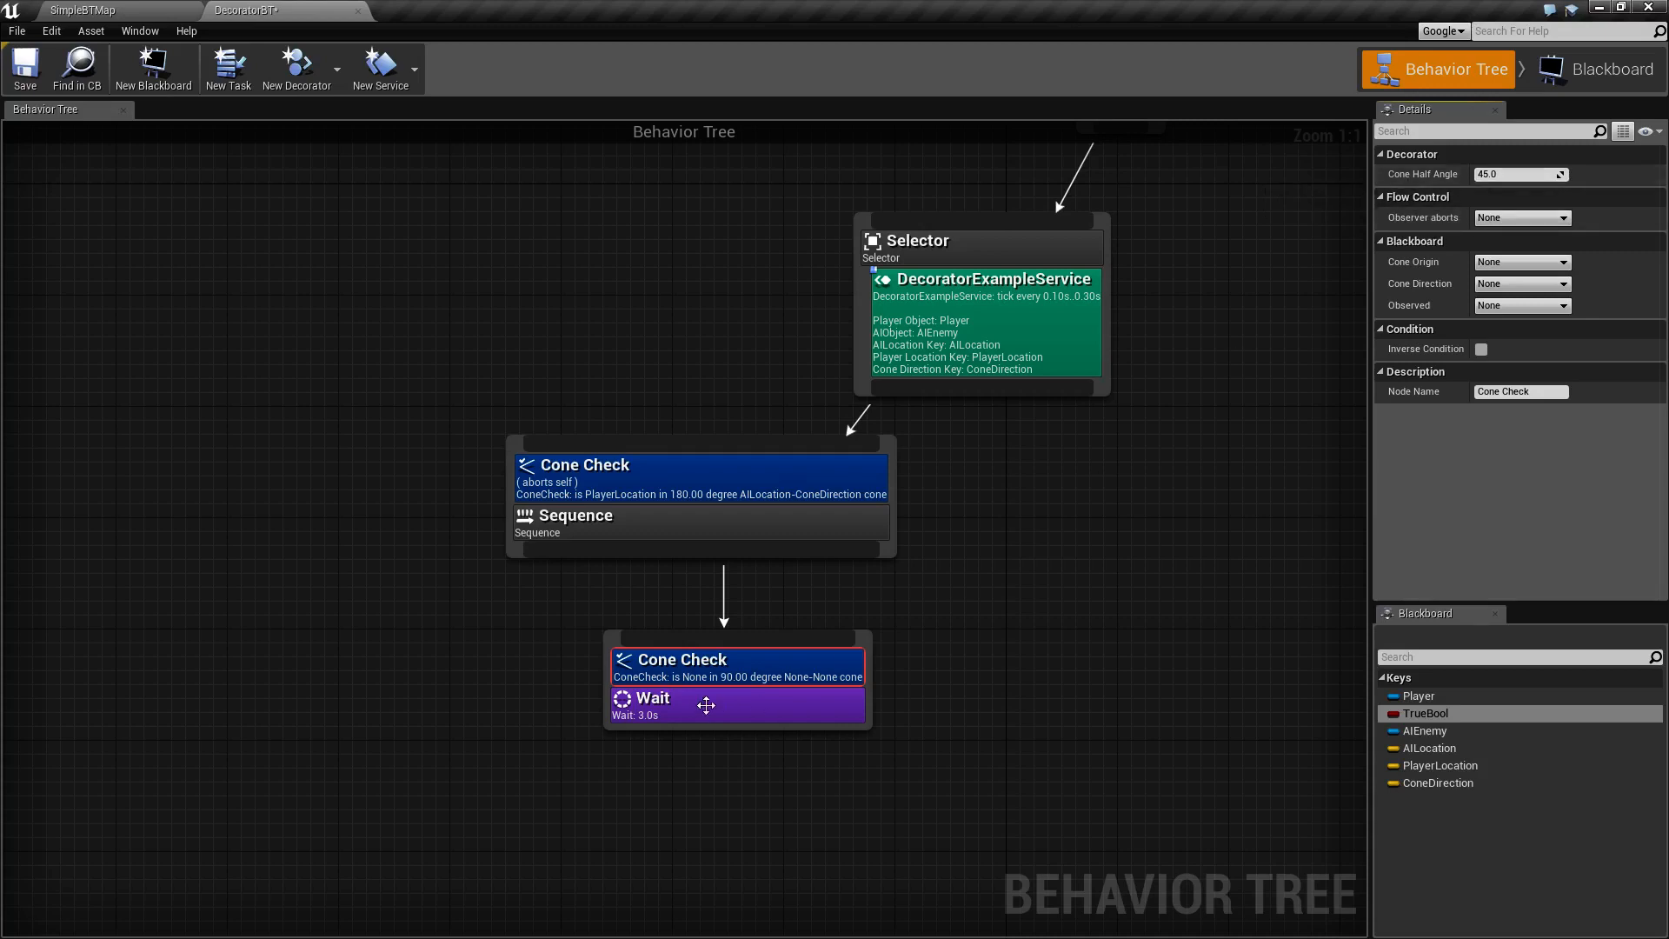
pyautogui.moveTo(746, 676)
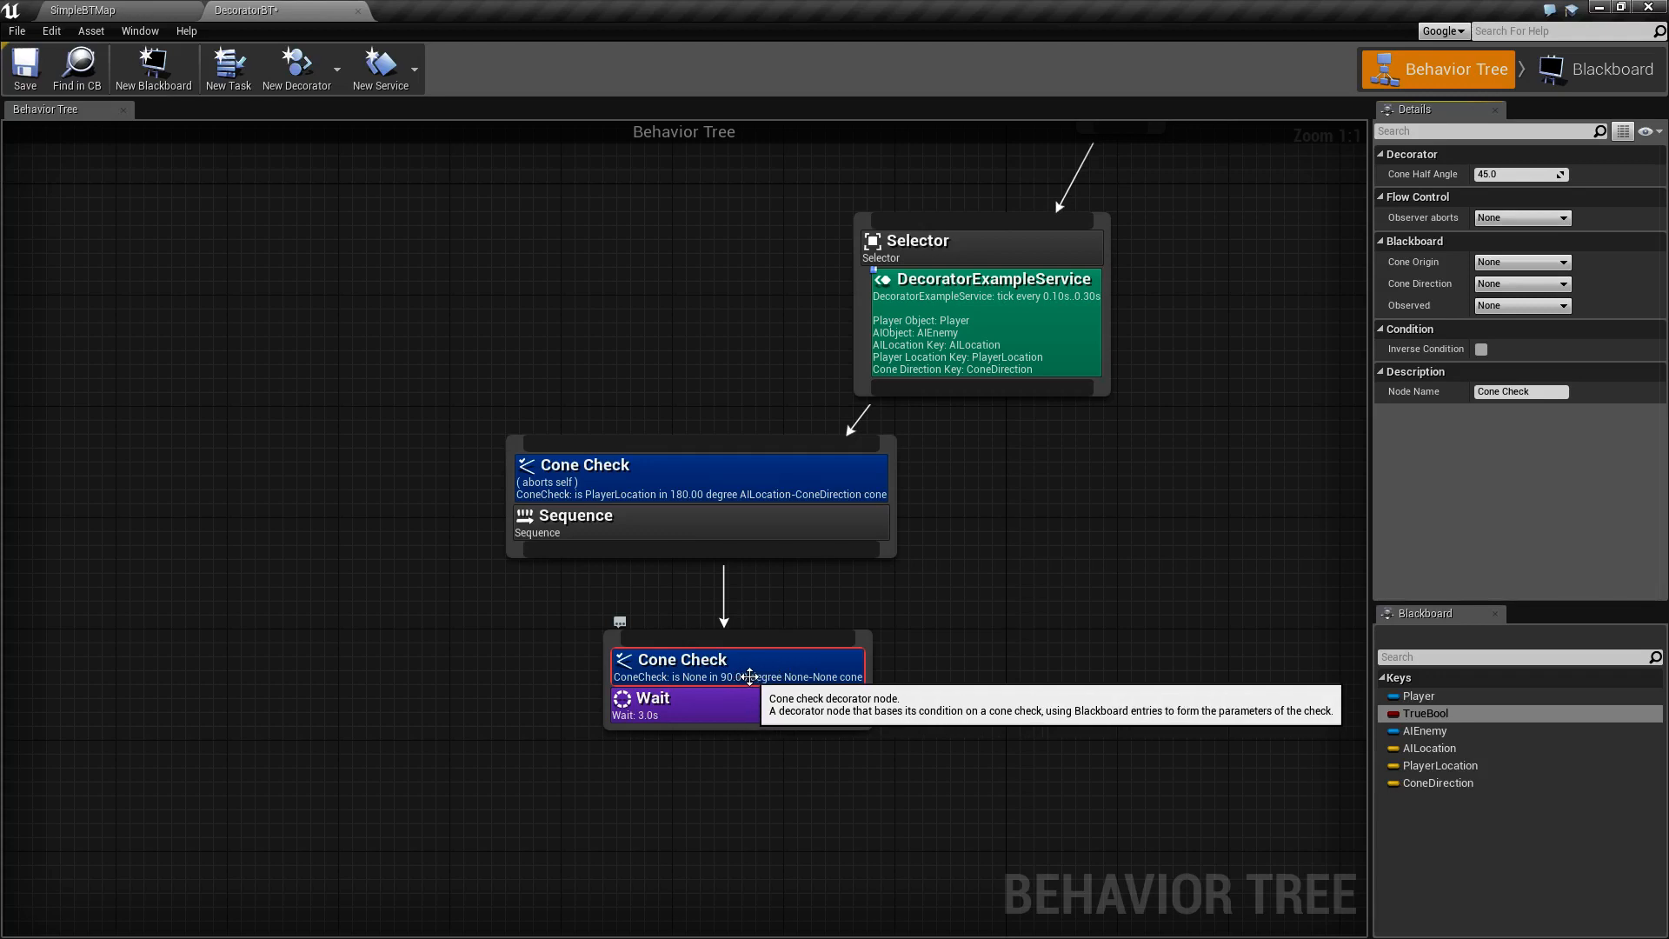
pyautogui.moveTo(1434, 272)
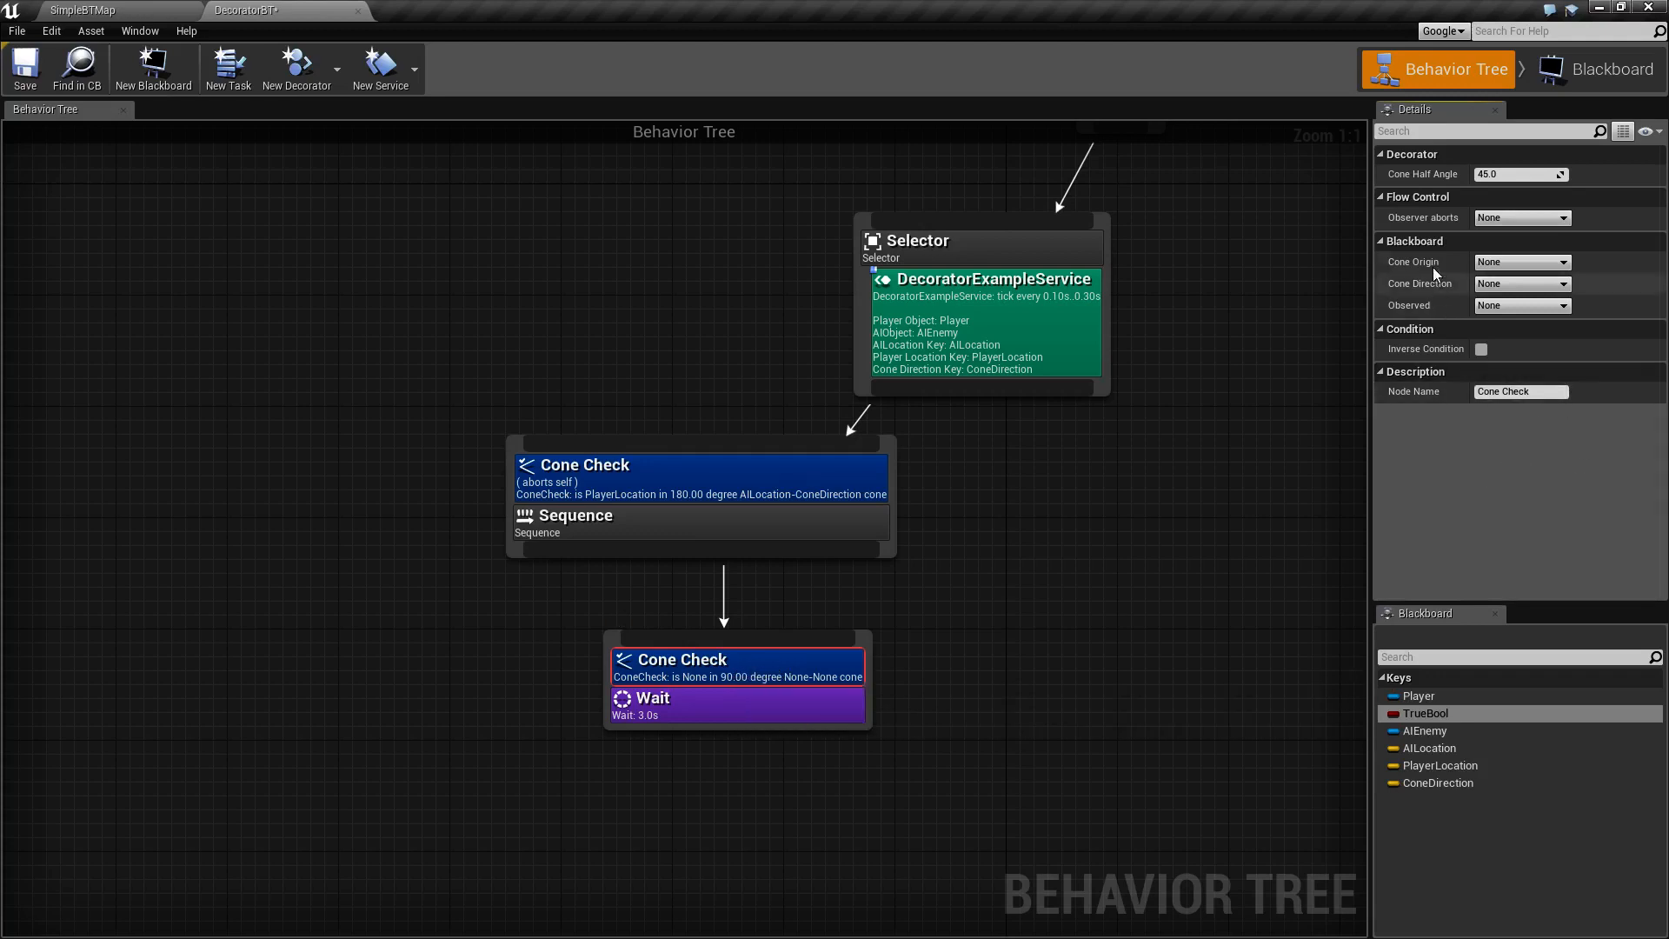
pyautogui.click(1519, 217)
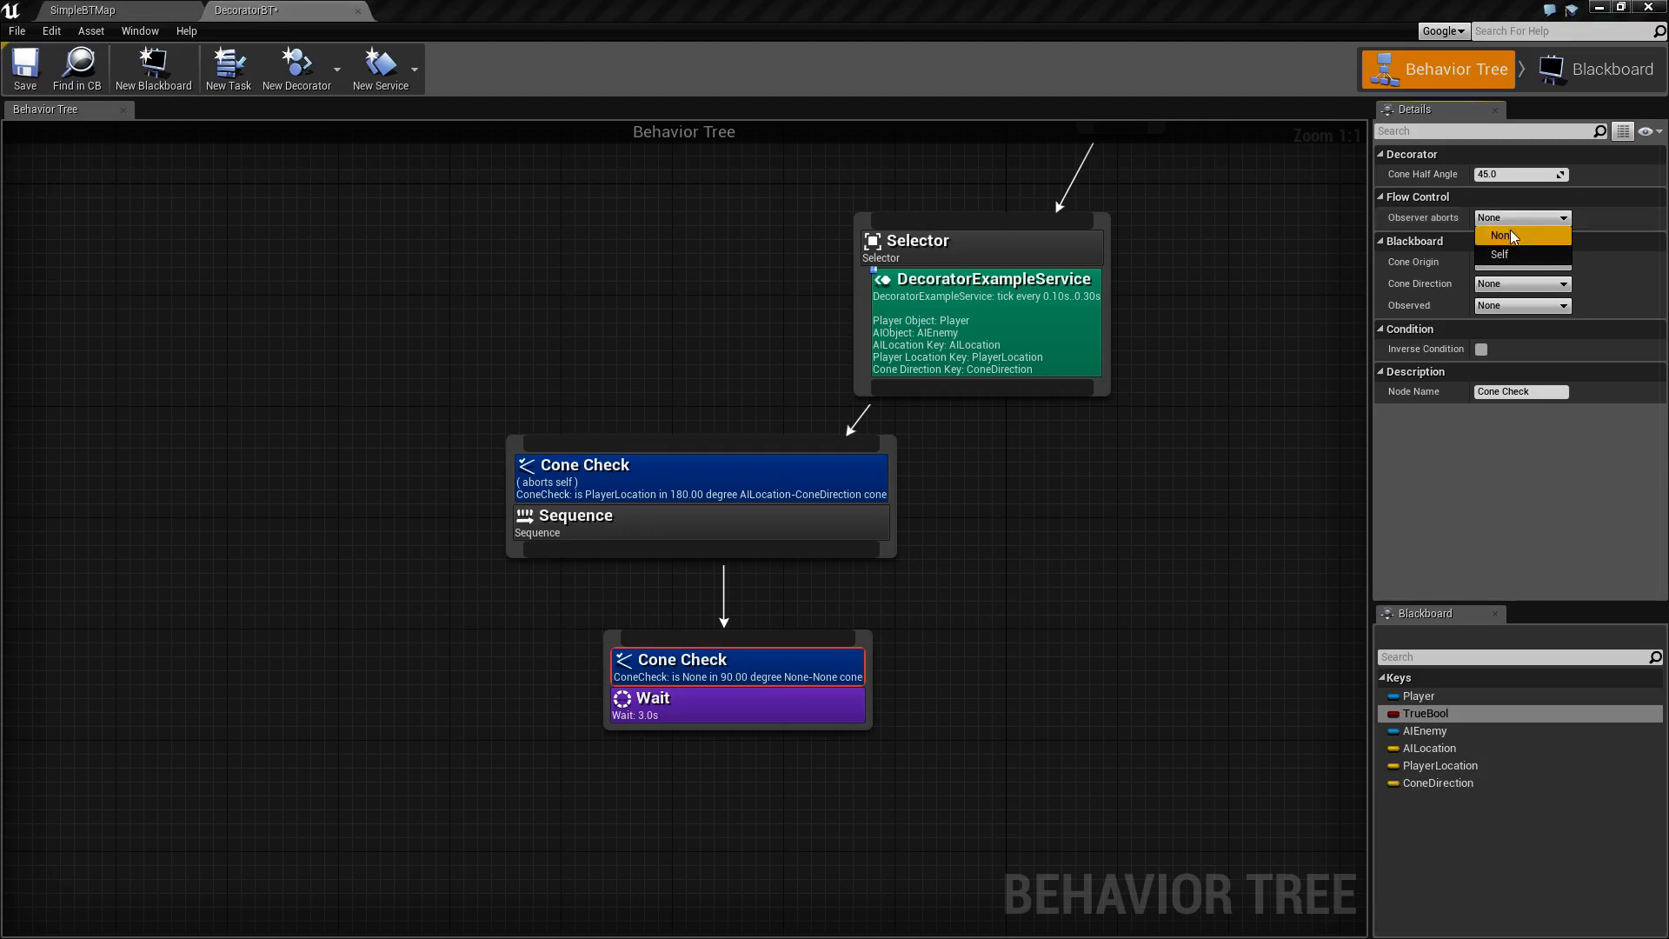
pyautogui.moveTo(1585, 217)
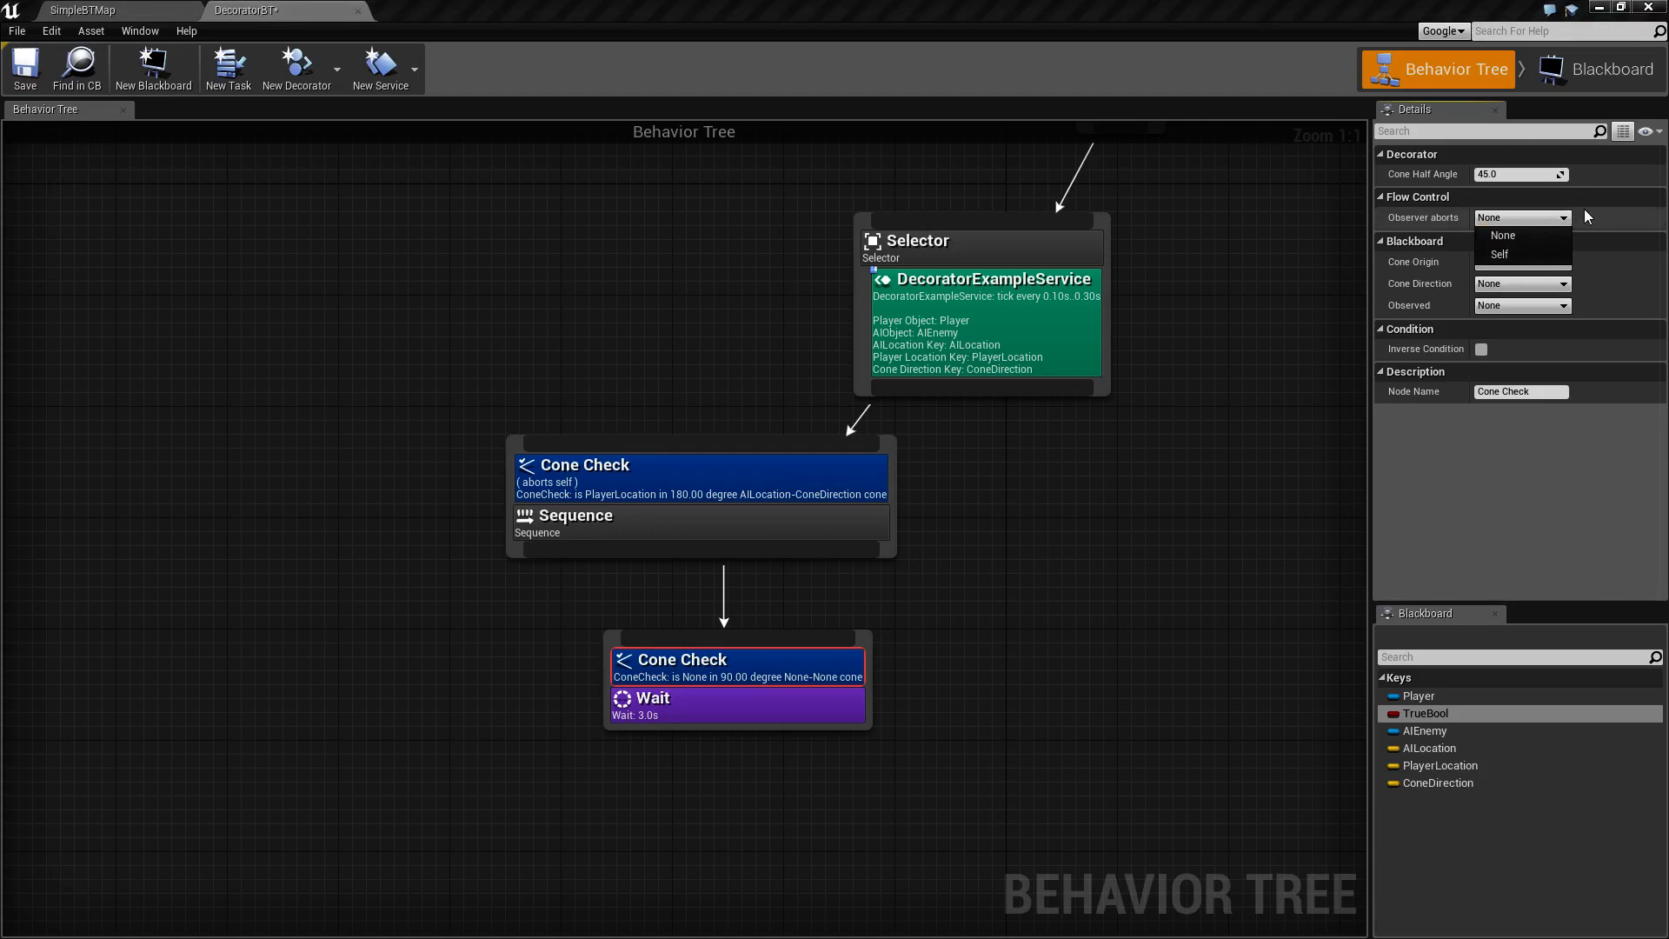
pyautogui.click(1500, 235)
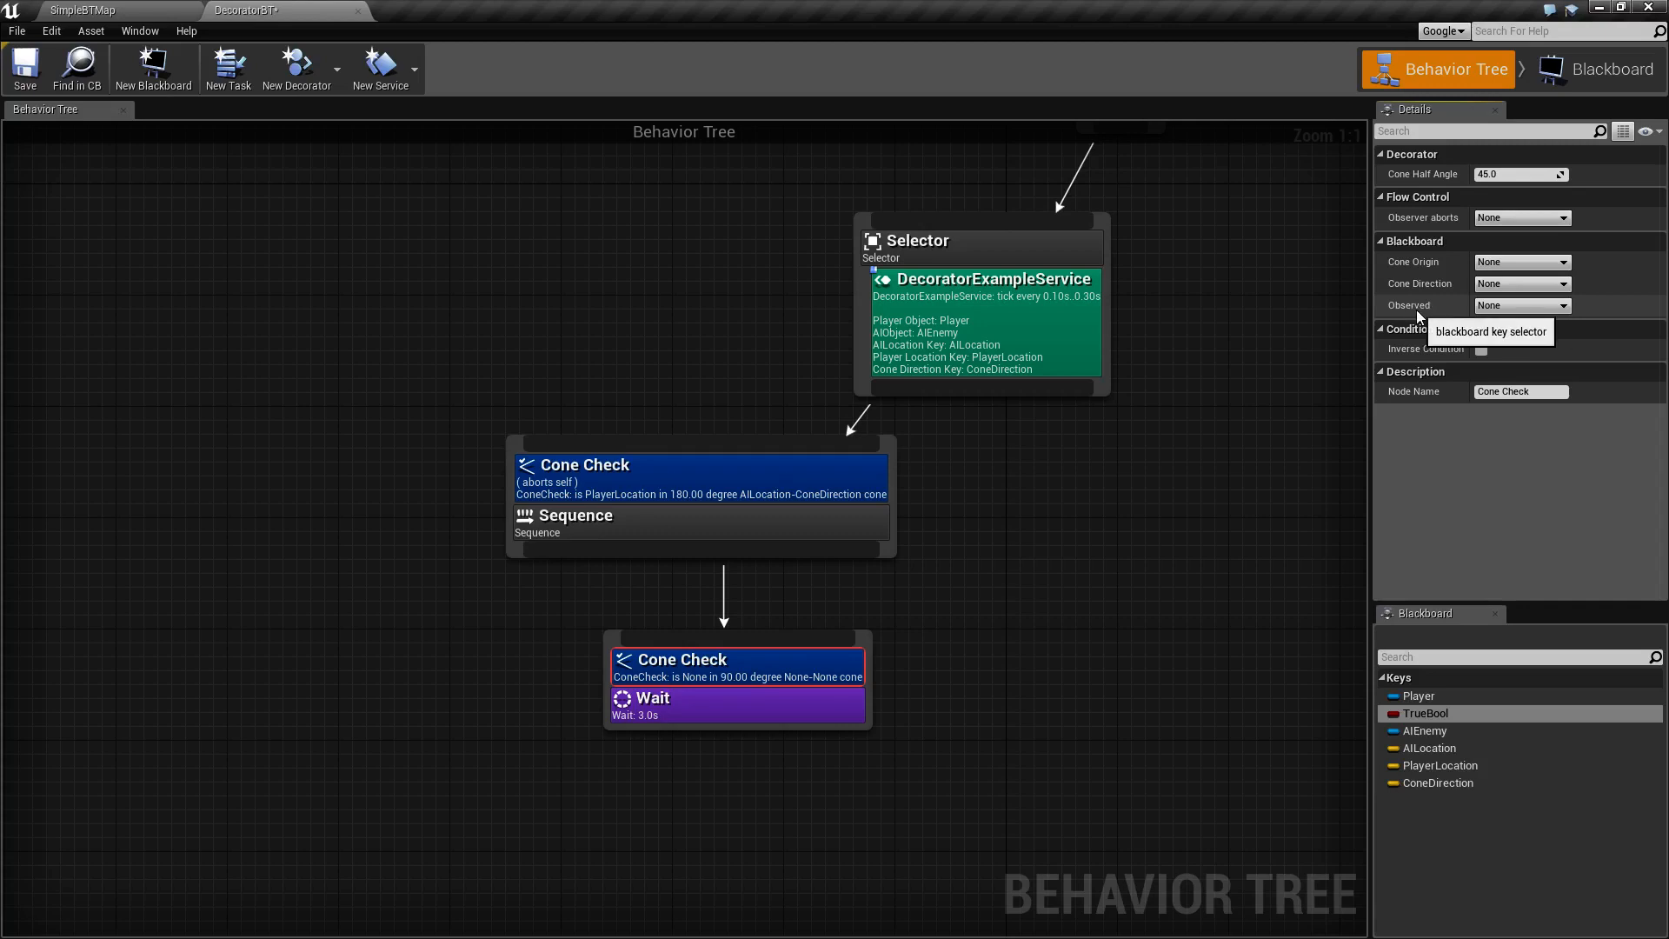
pyautogui.moveTo(1509, 497)
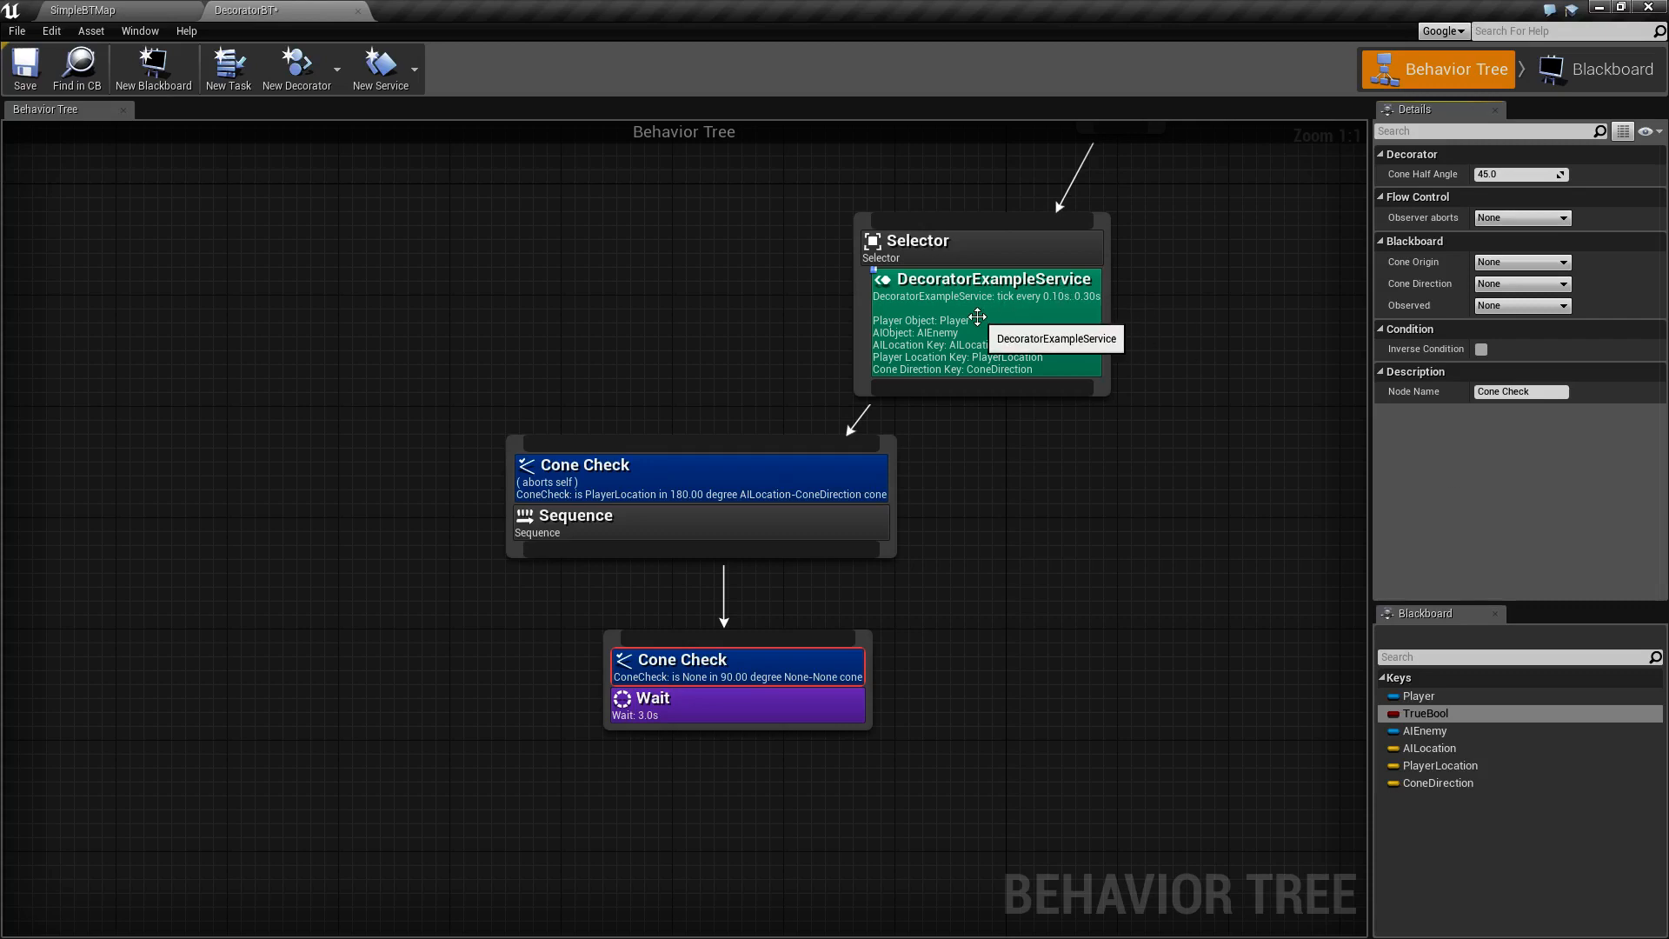
# Step: Review the DecoratorExampleService event graph, then return to the DecoratorBT behavior tree
pyautogui.doubleClick(992, 279)
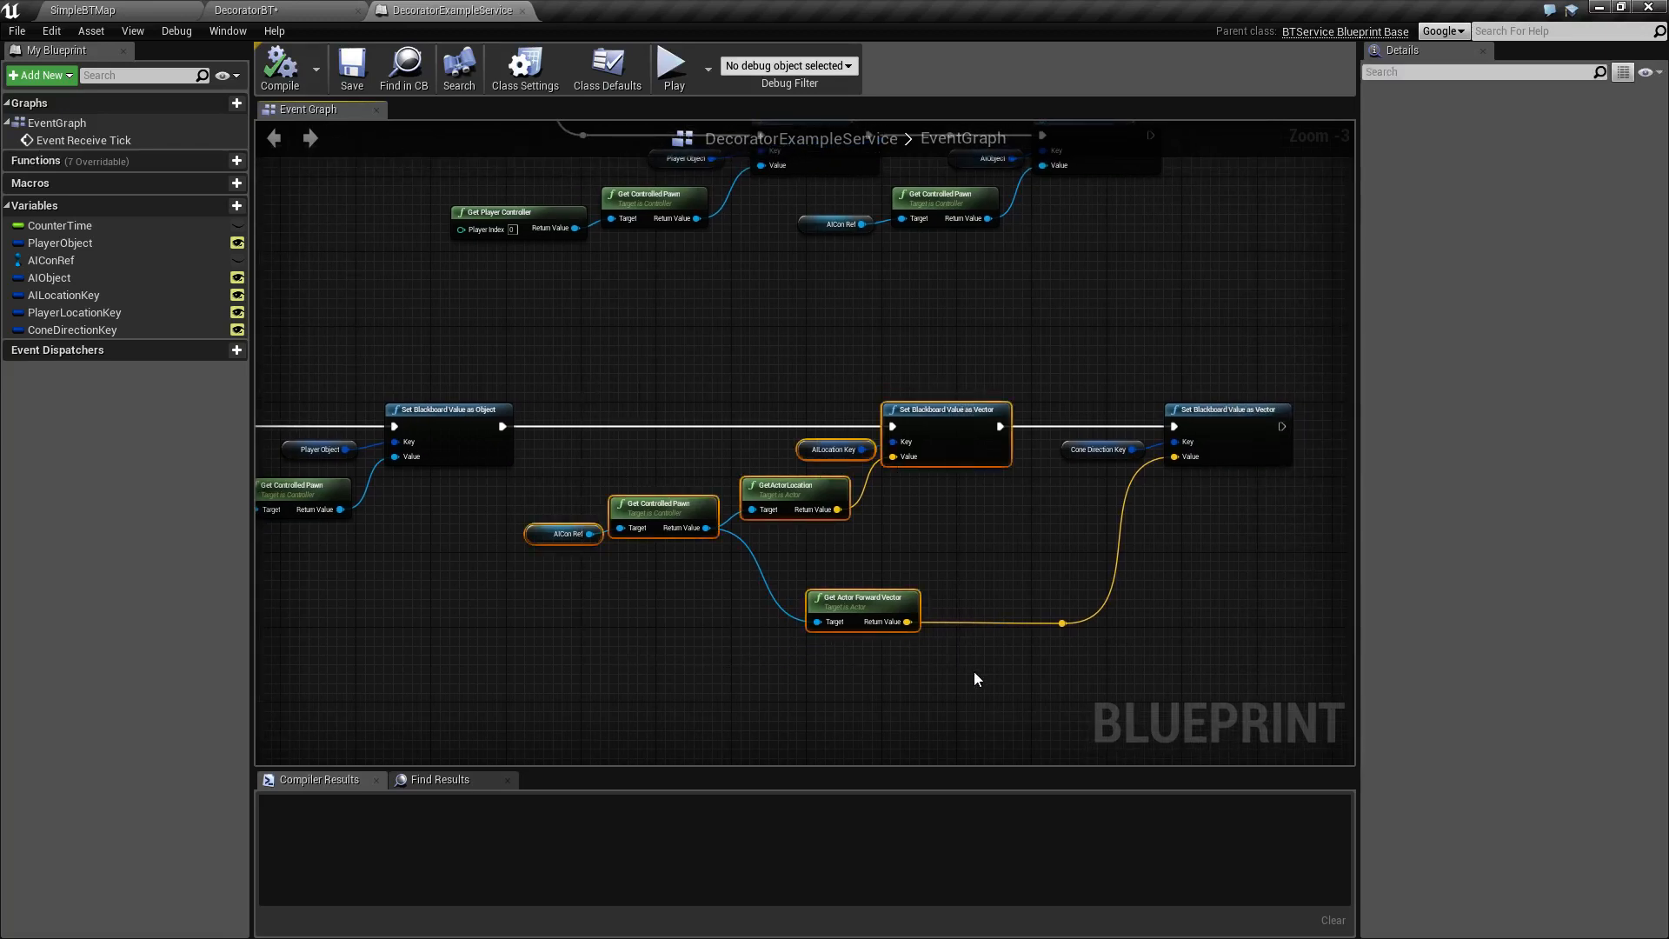
pyautogui.moveTo(975, 680); pyautogui.dragTo(934, 689)
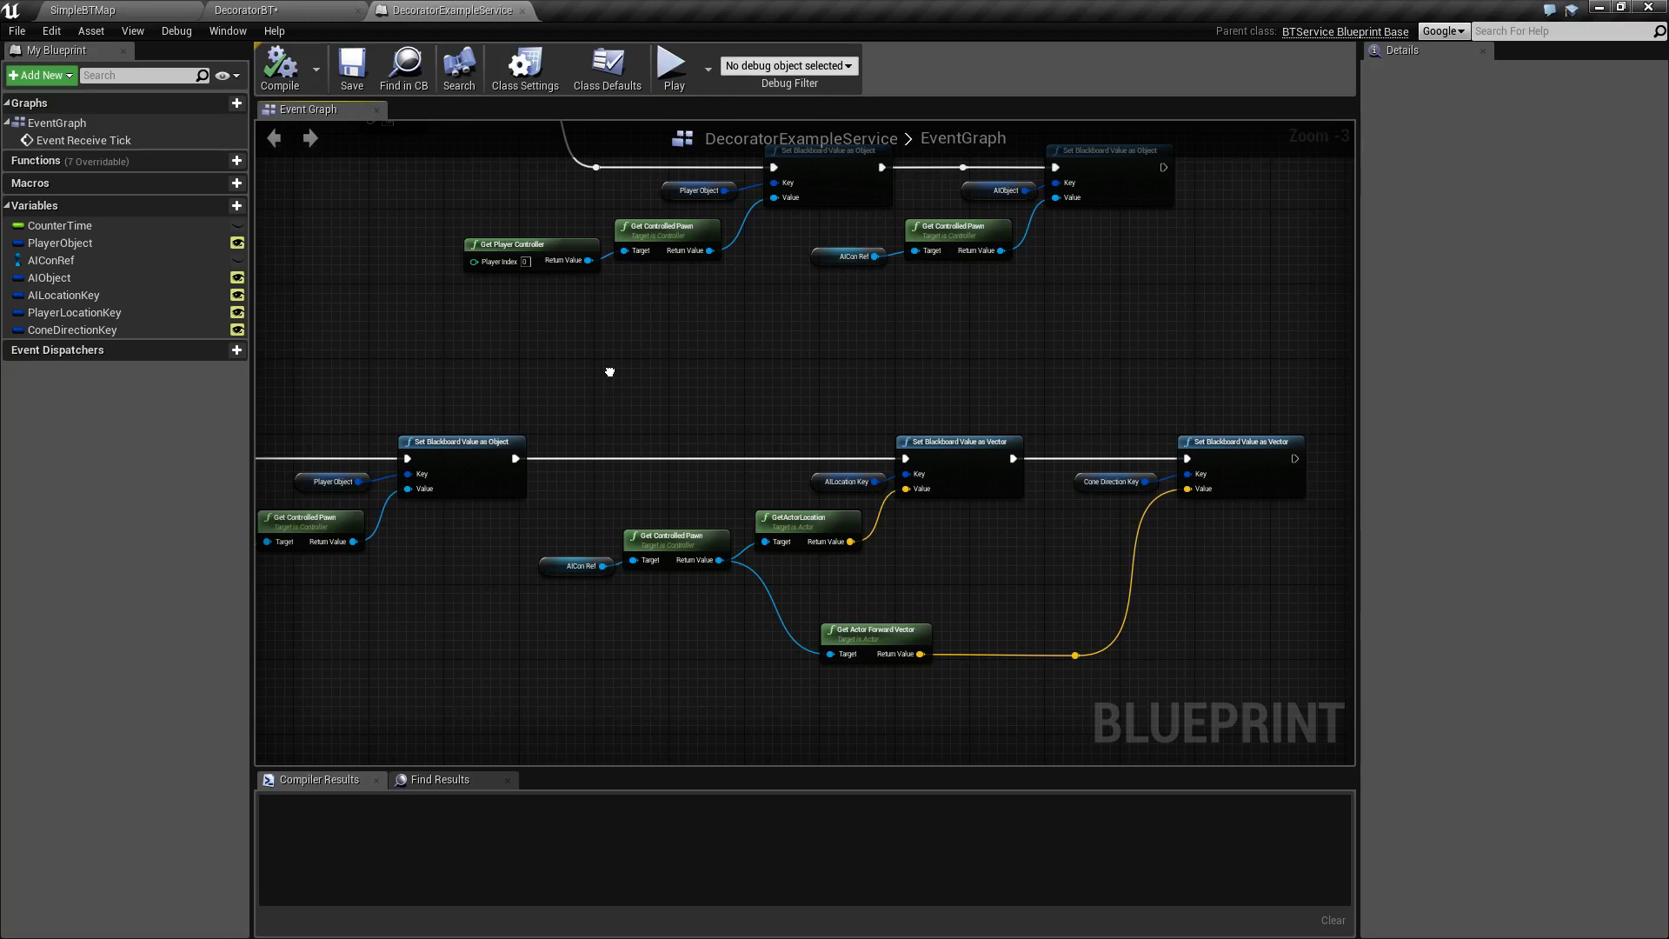
pyautogui.moveTo(610, 377)
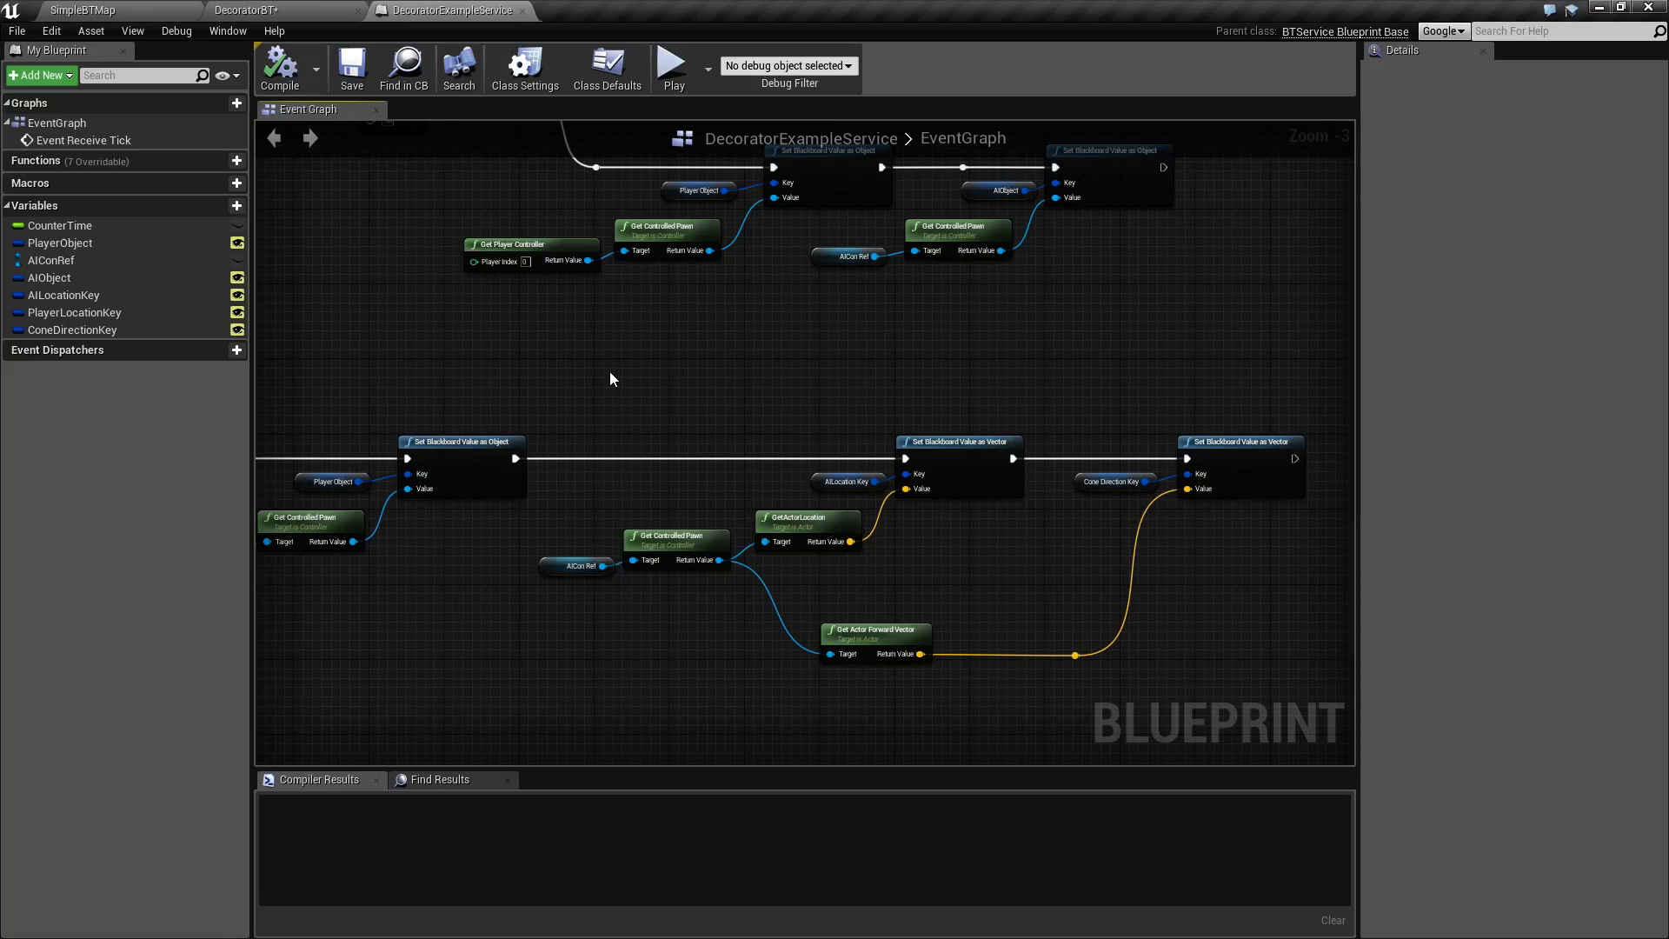
pyautogui.click(283, 11)
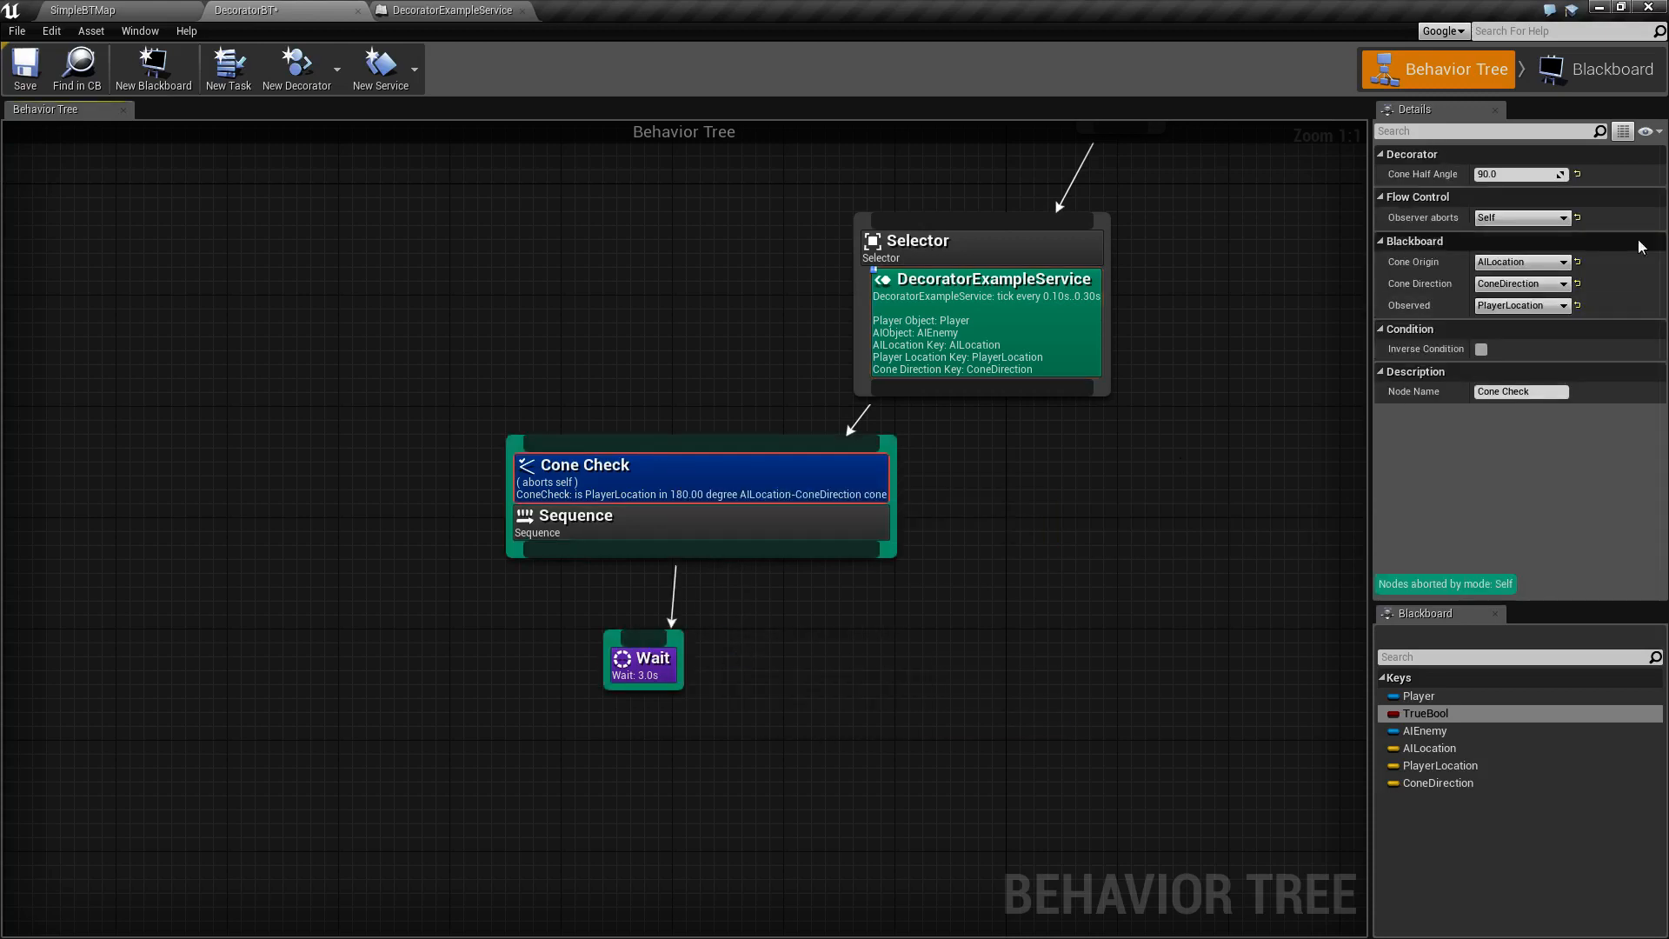
pyautogui.click(1521, 262)
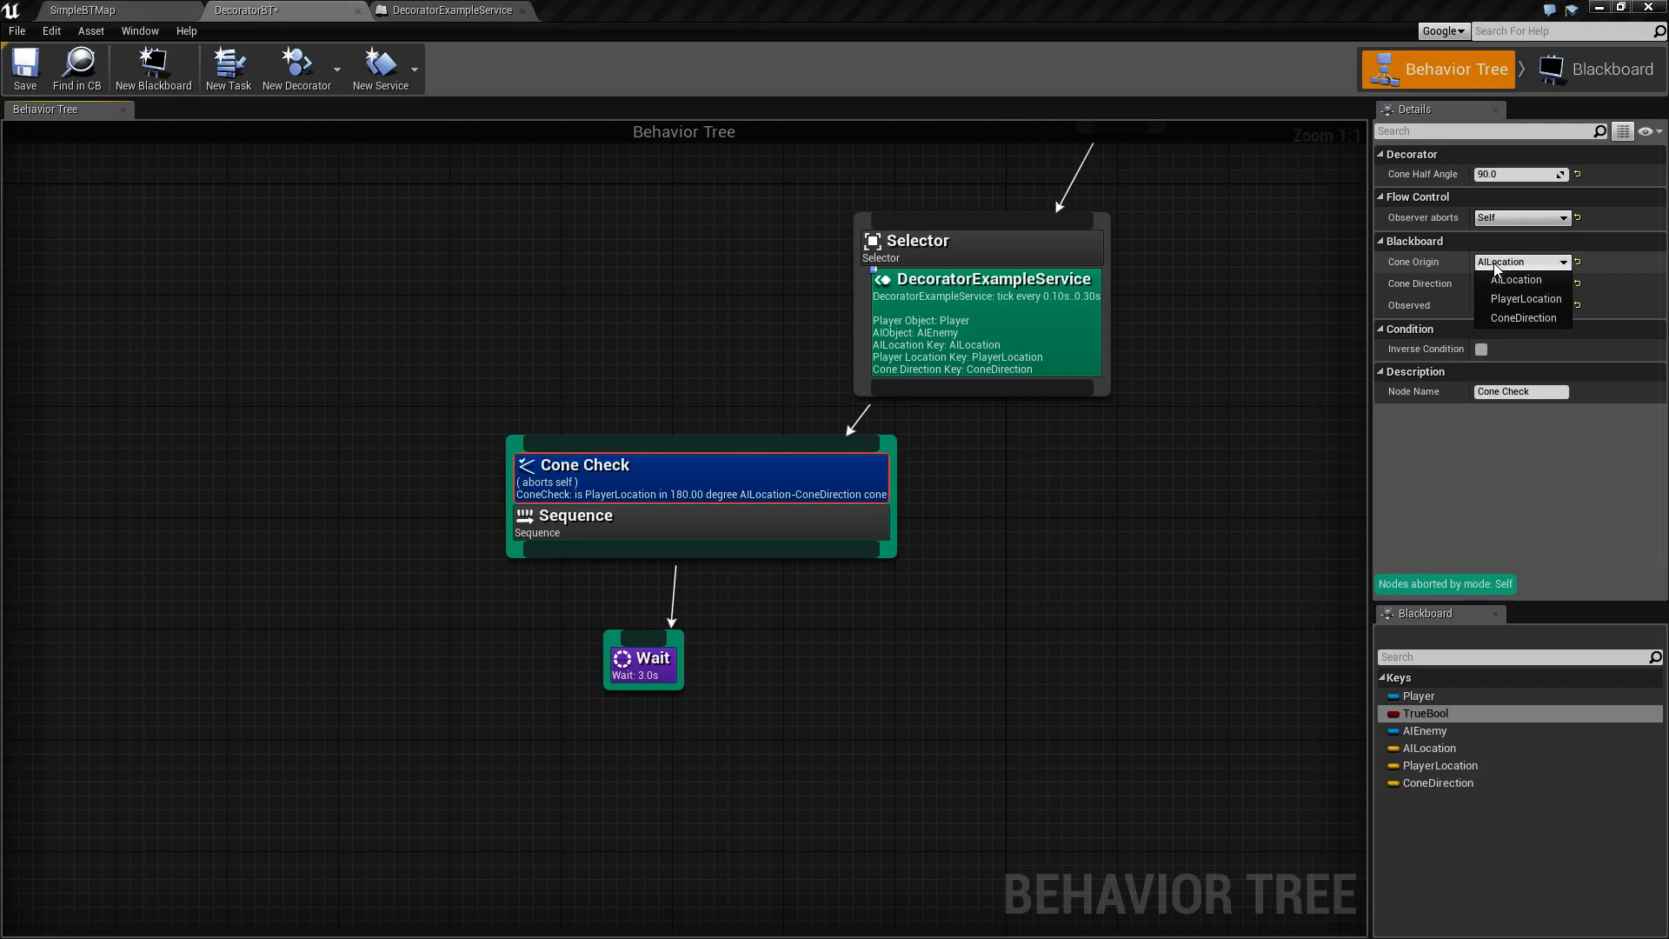
pyautogui.click(1520, 284)
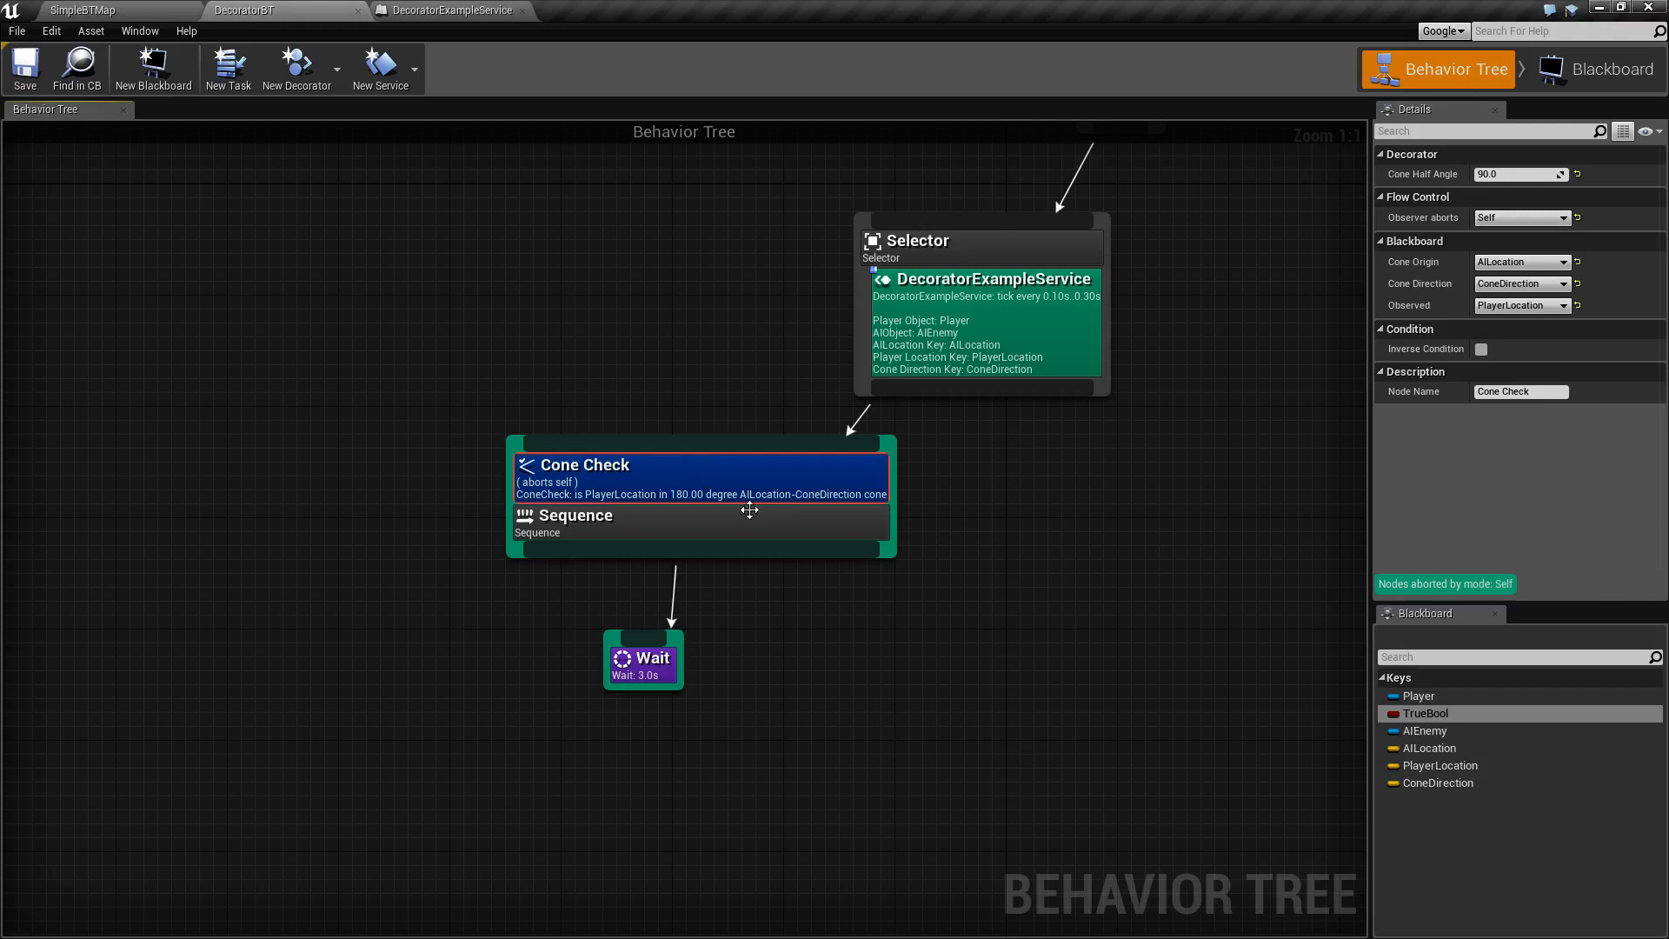
# Step: Toggle Inverse Condition on the Sequence's Cone Check a few times, leaving it unchecked
pyautogui.click(1479, 348)
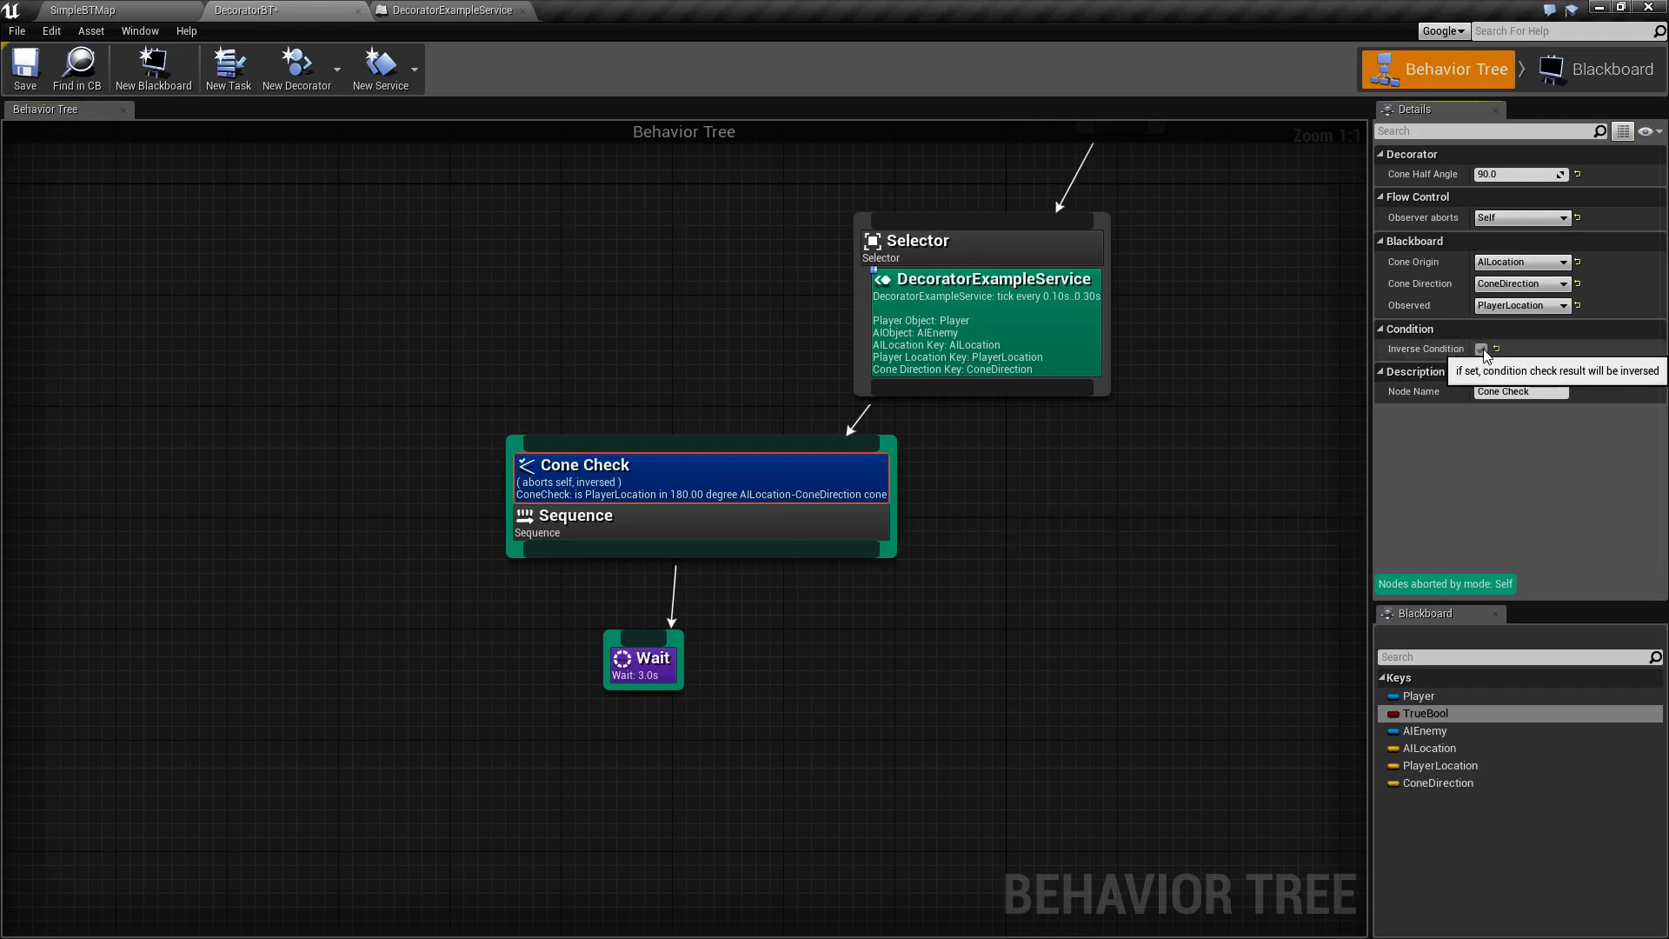
pyautogui.click(1481, 347)
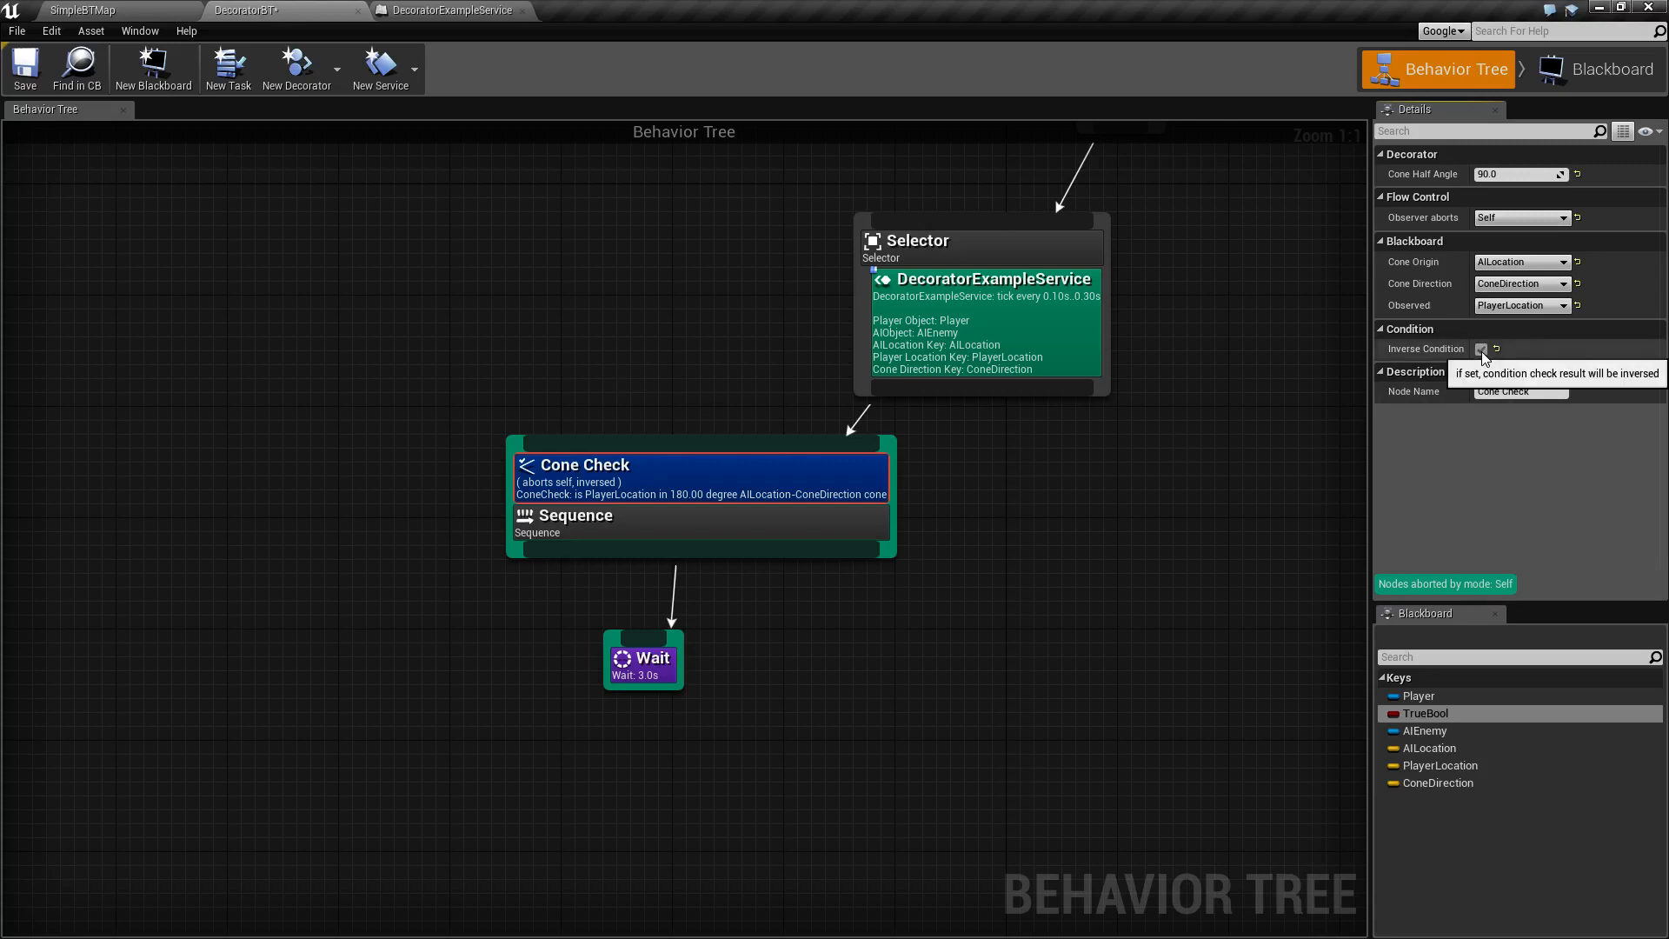
pyautogui.click(1481, 348)
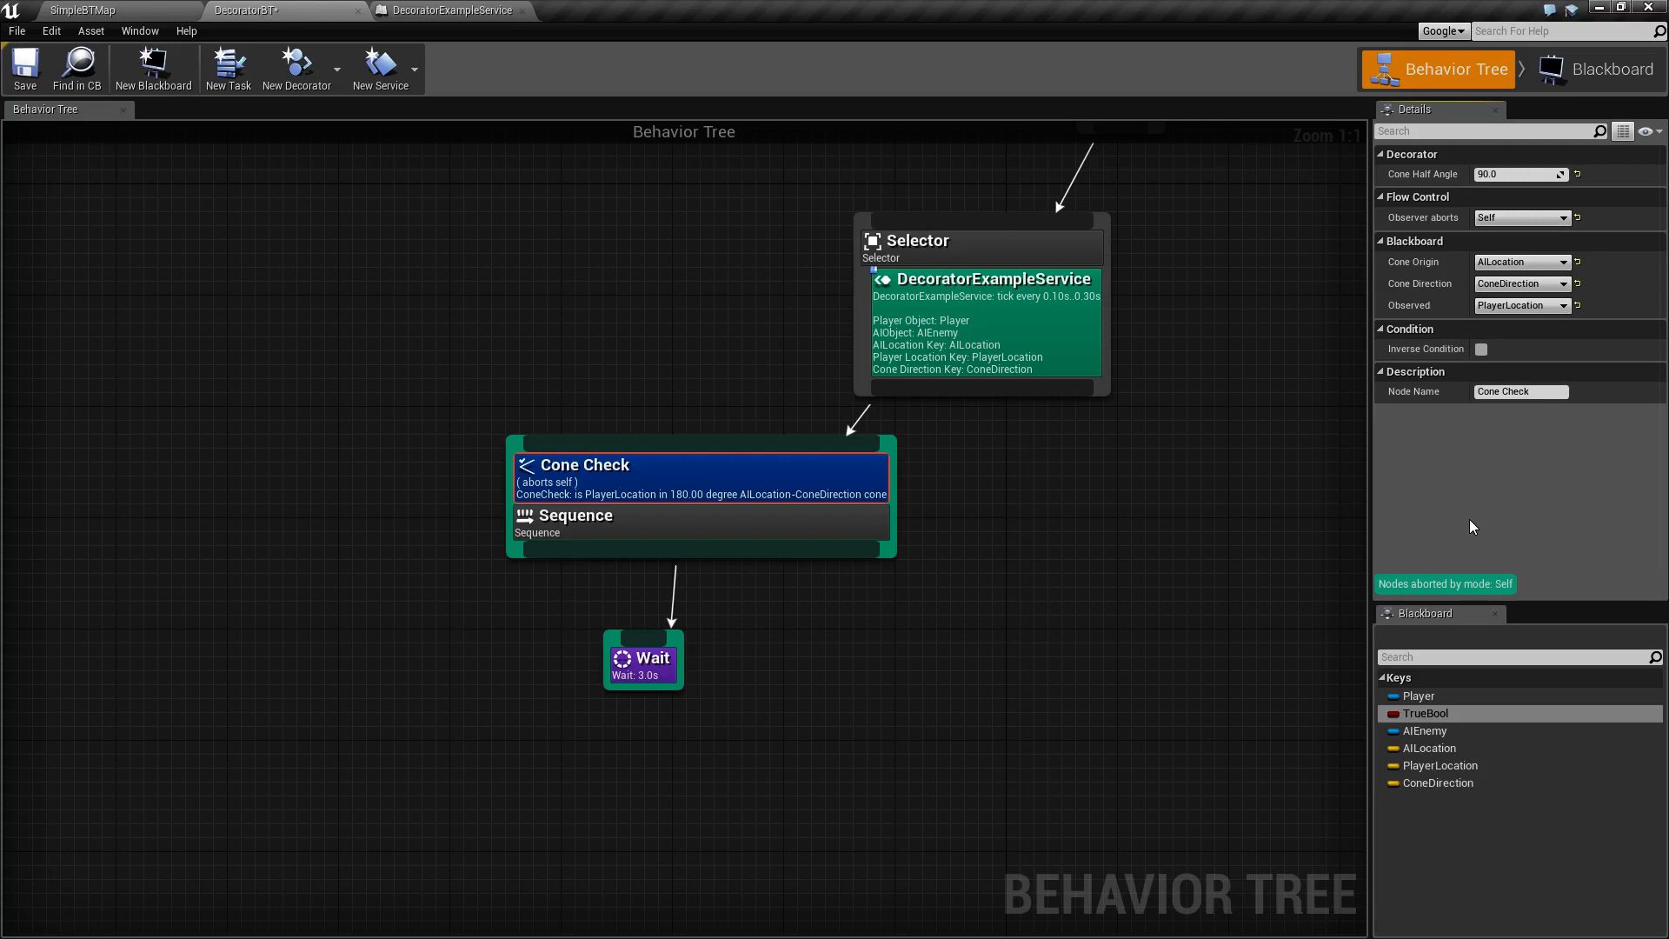
pyautogui.moveTo(1488, 527)
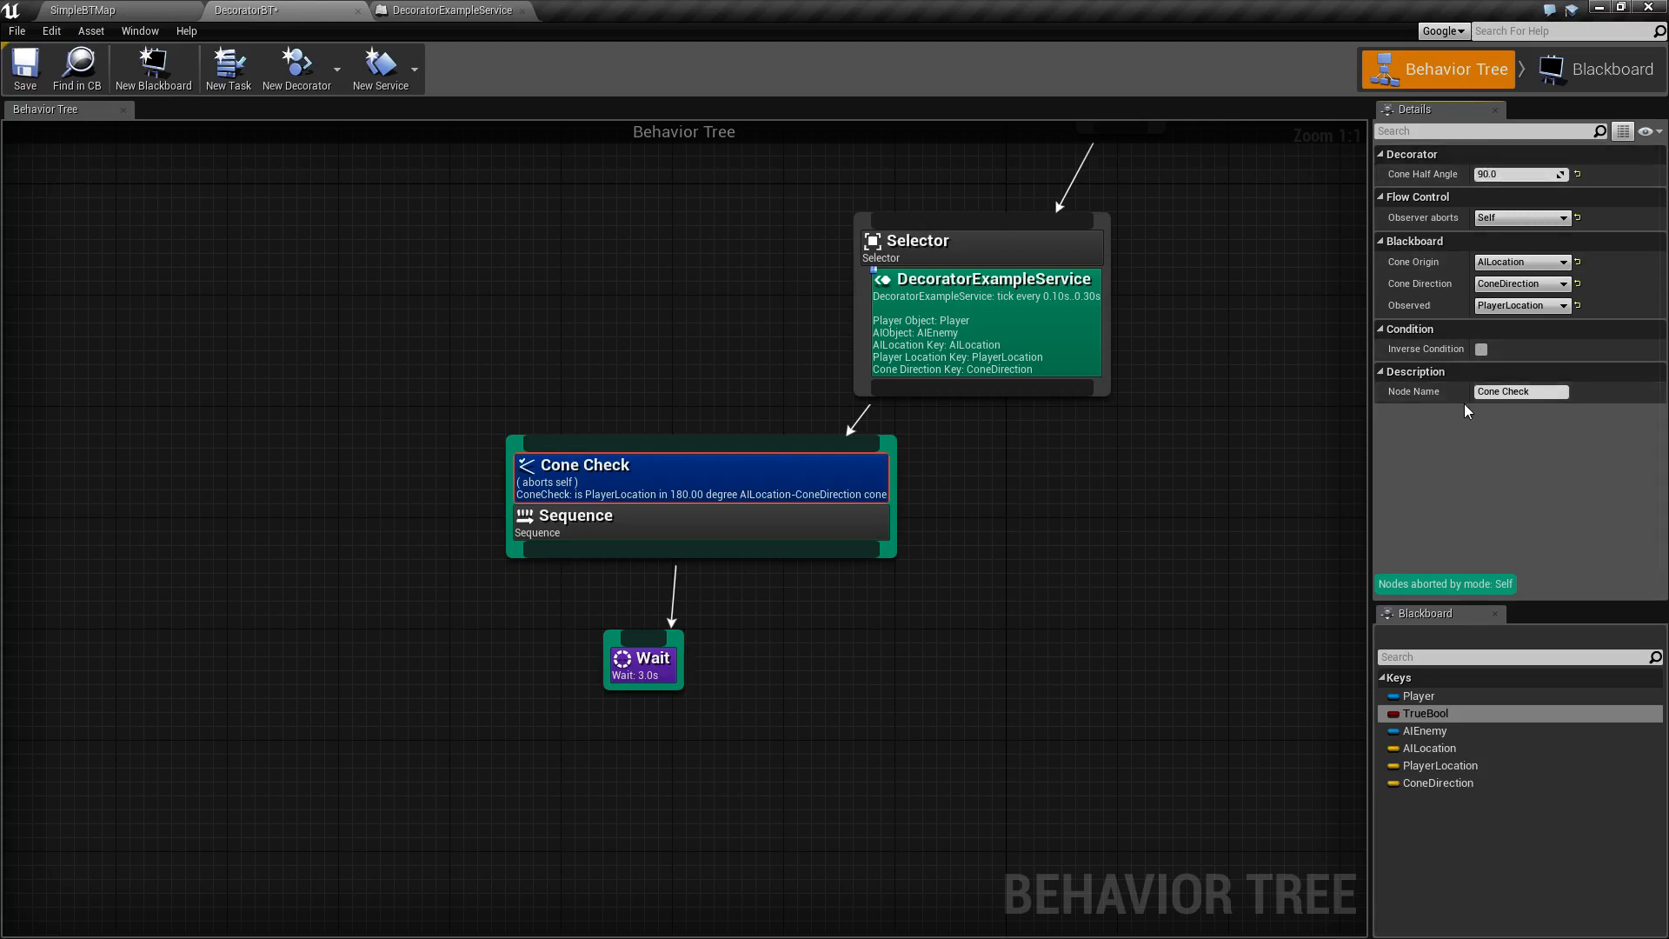
pyautogui.click(1481, 348)
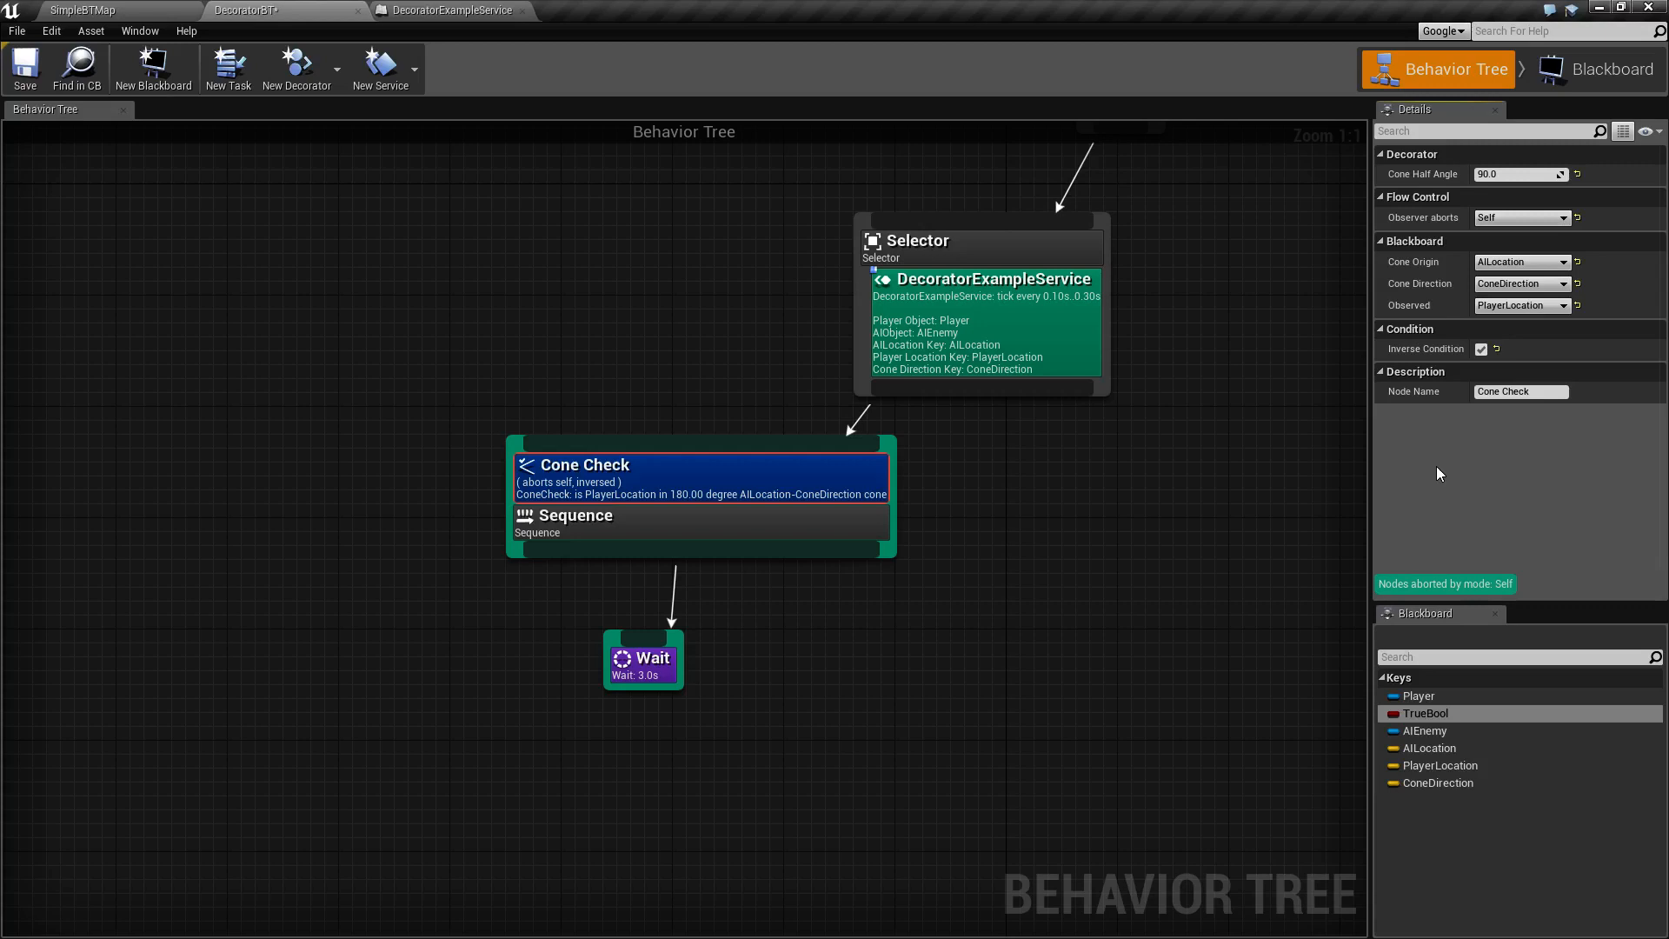
pyautogui.click(1481, 348)
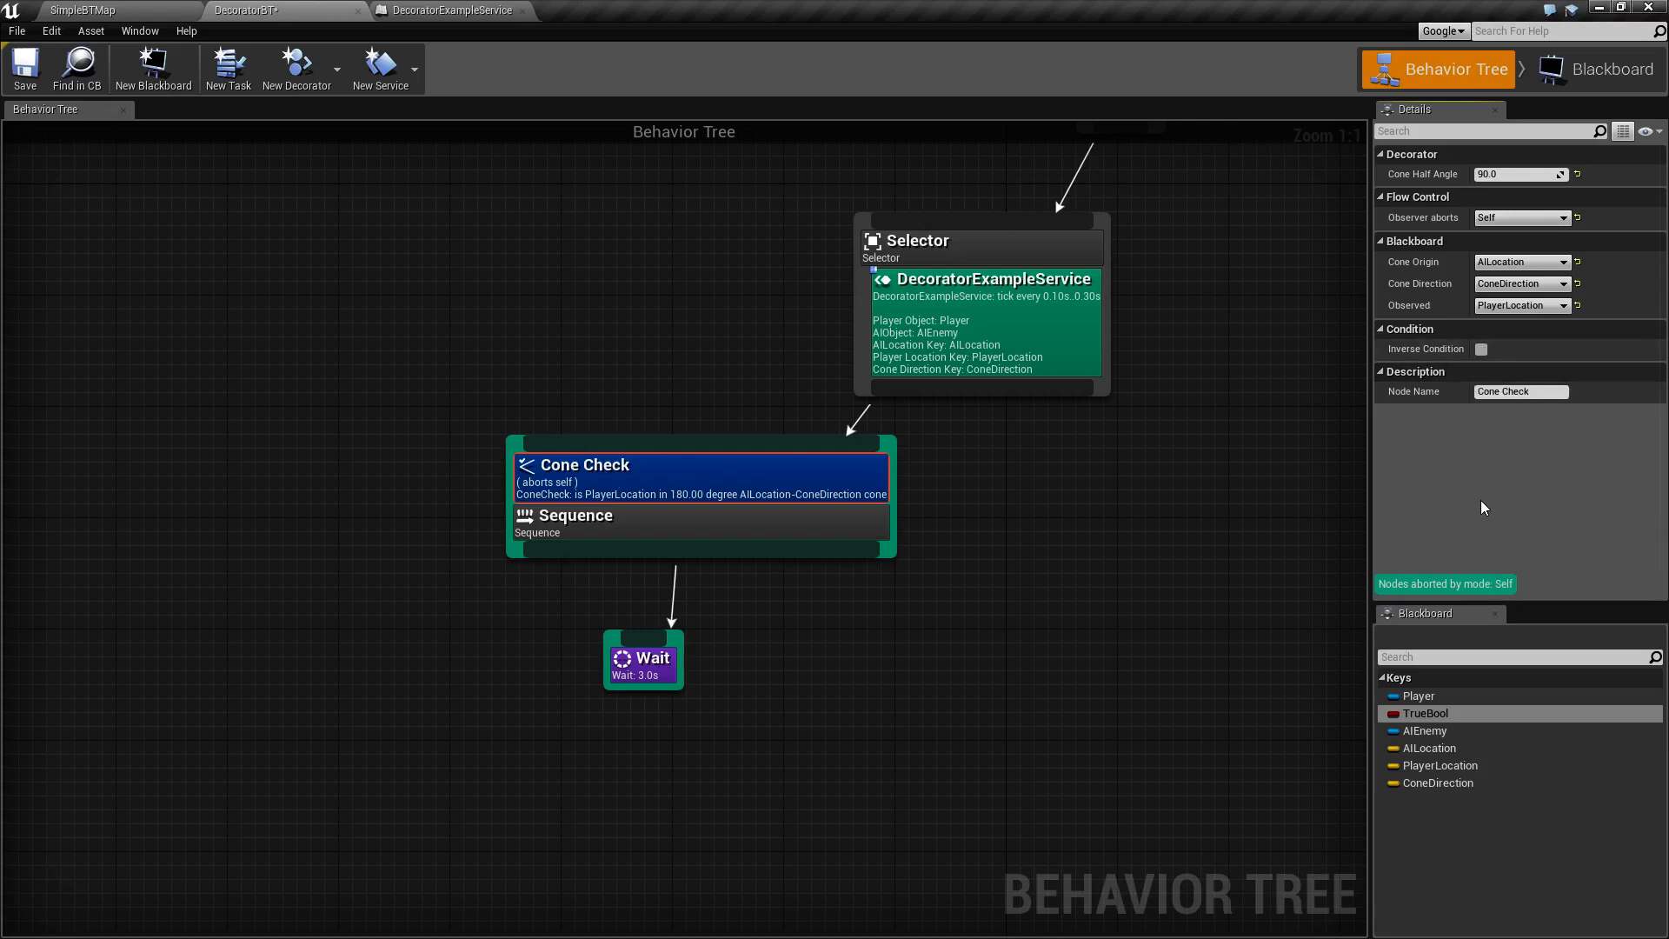
pyautogui.click(643, 657)
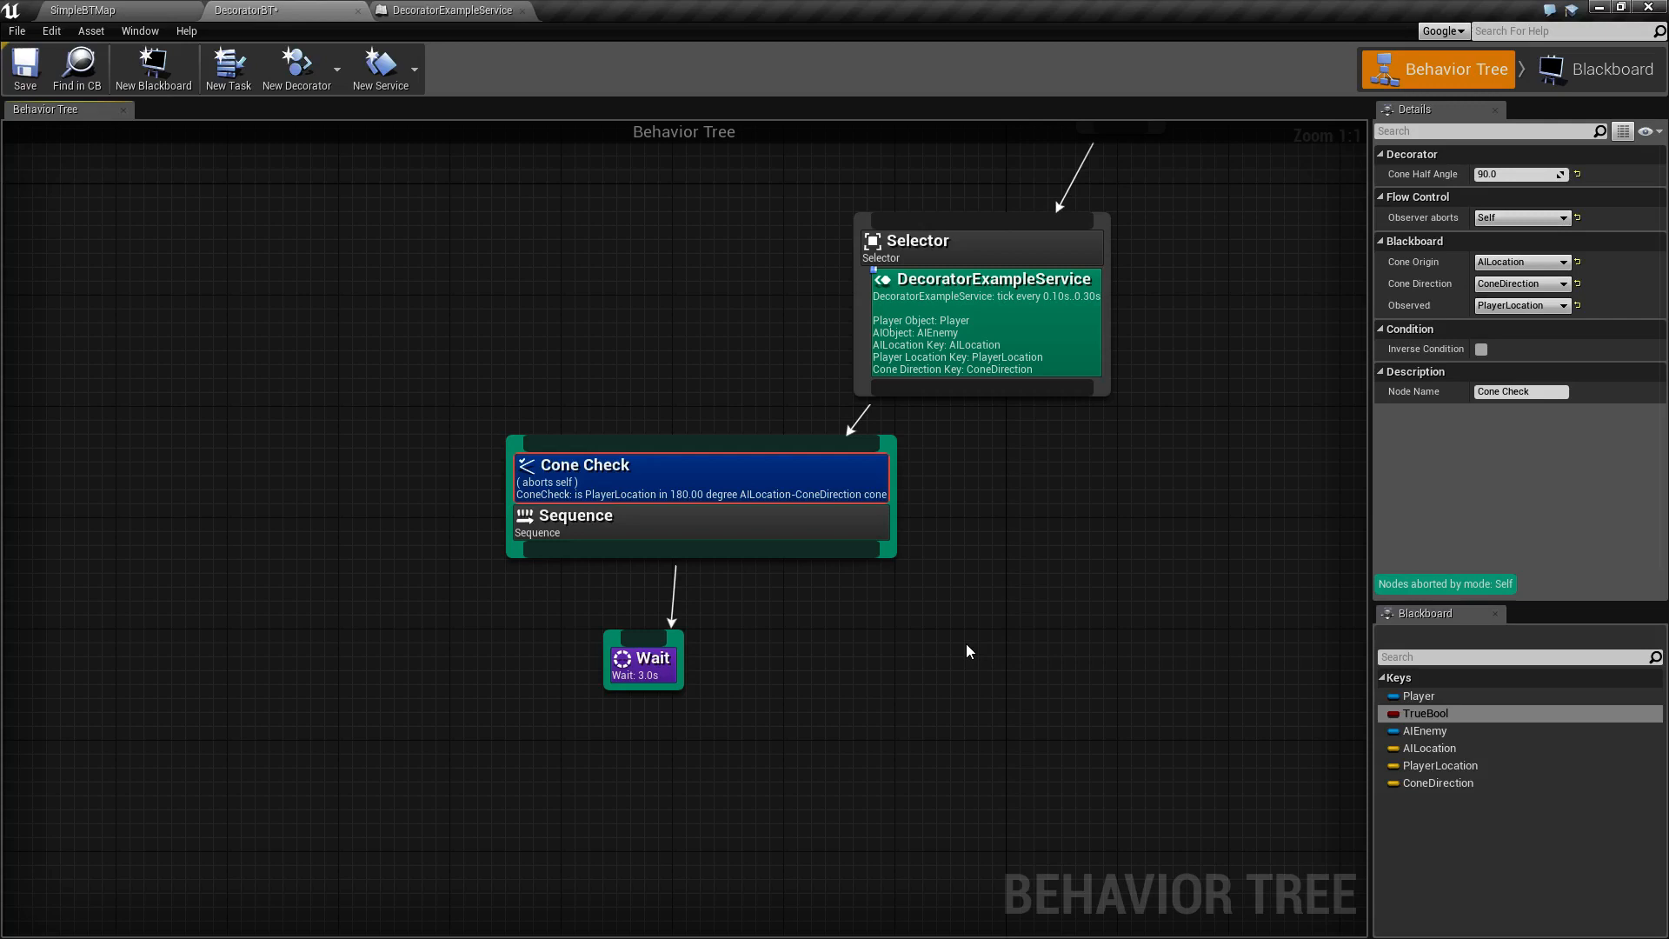
pyautogui.moveTo(970, 647)
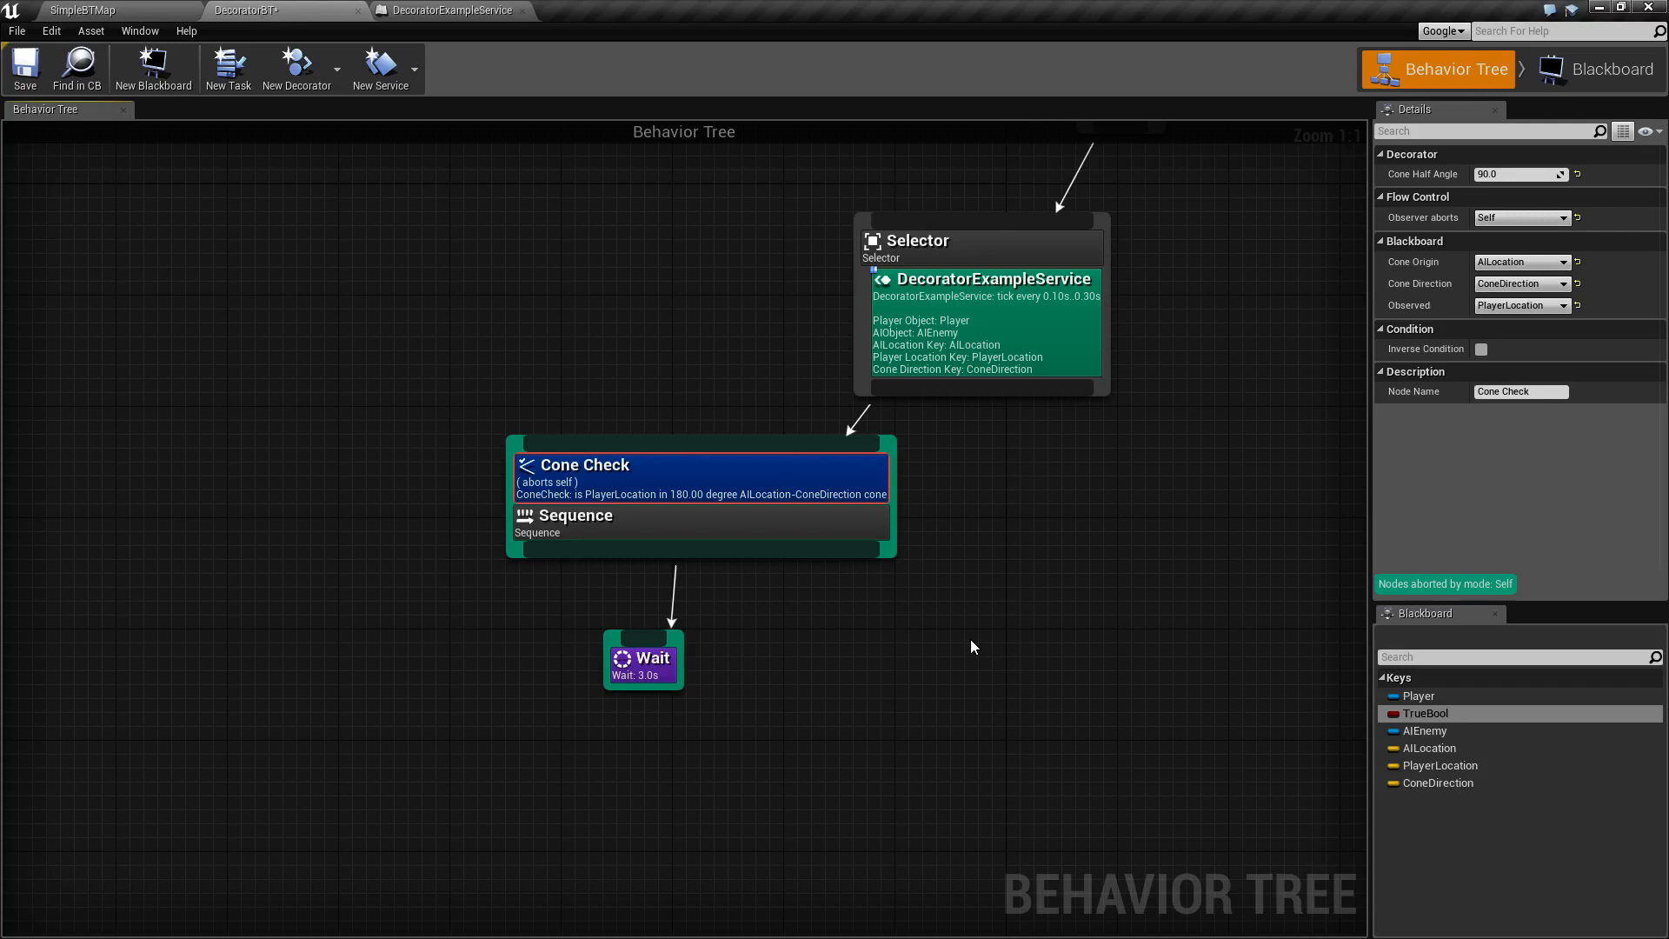
pyautogui.moveTo(1424, 501)
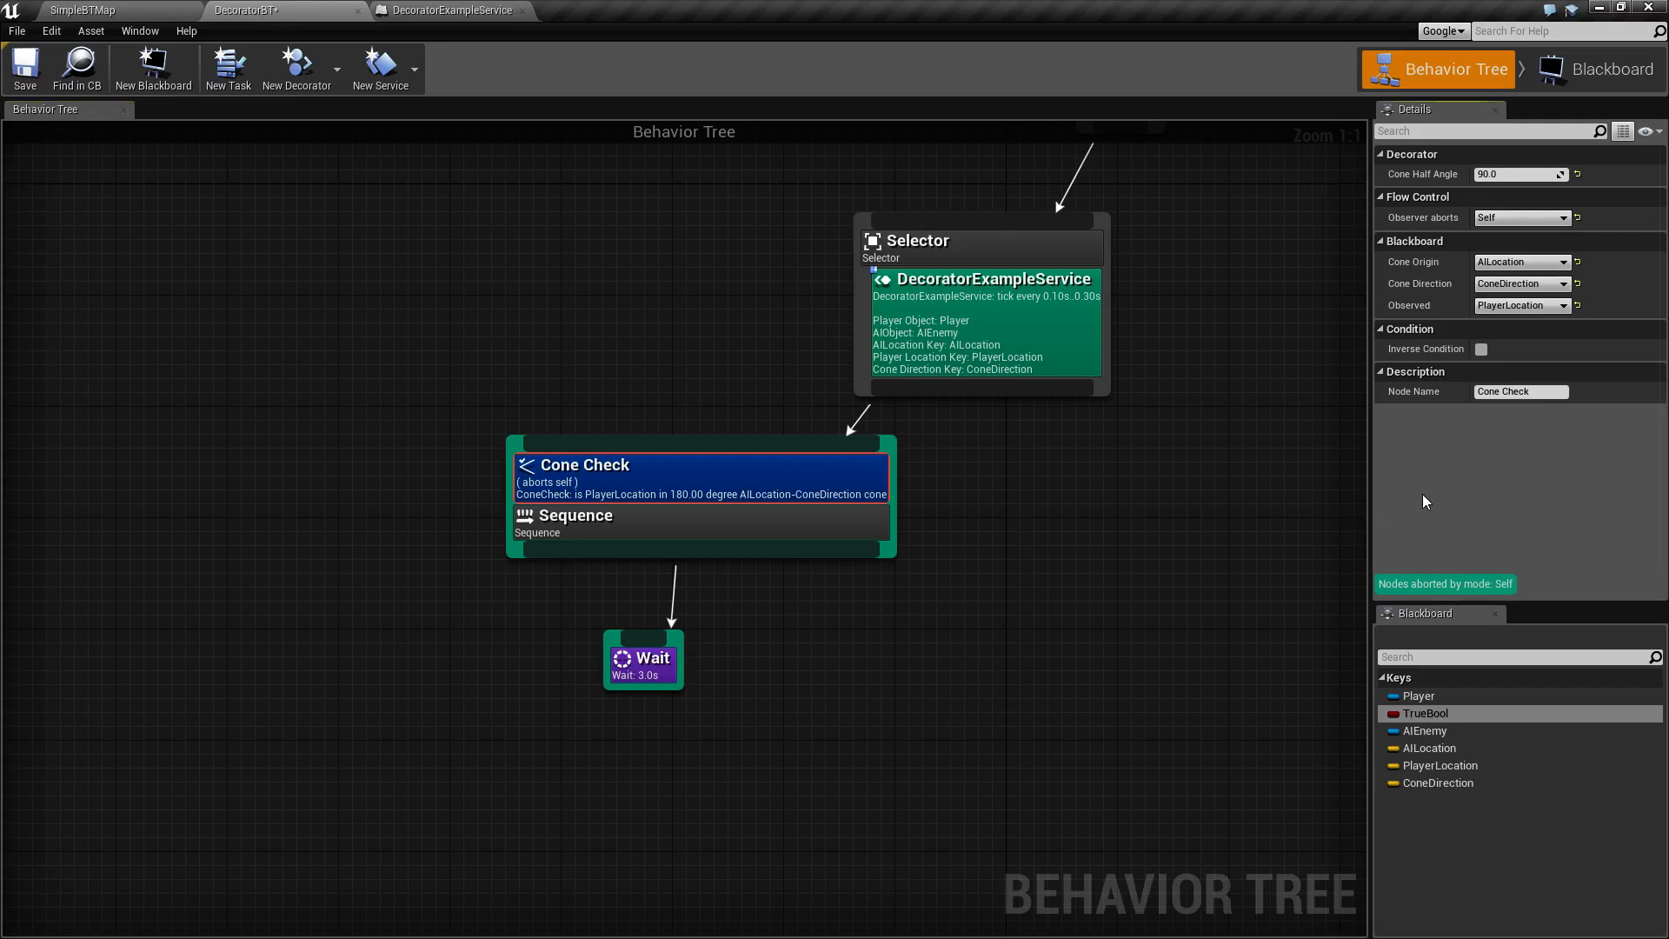
pyautogui.click(447, 10)
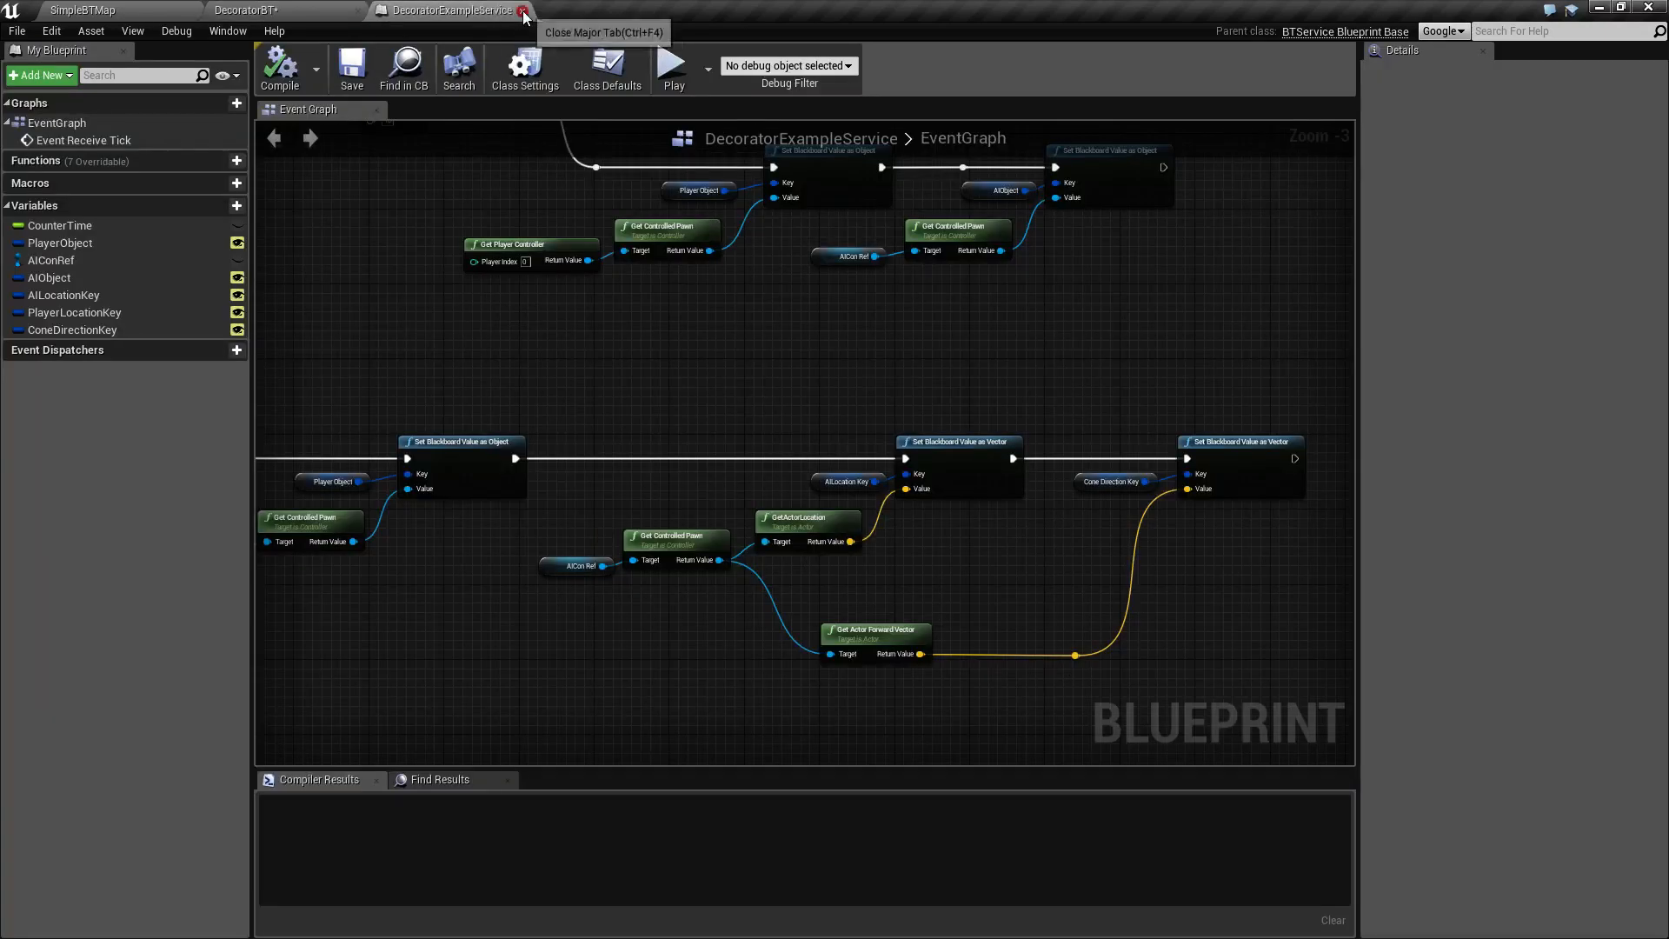
# Step: Close the DecoratorExampleService blueprint, revealing the SimpleBTMap level editor
pyautogui.click(523, 14)
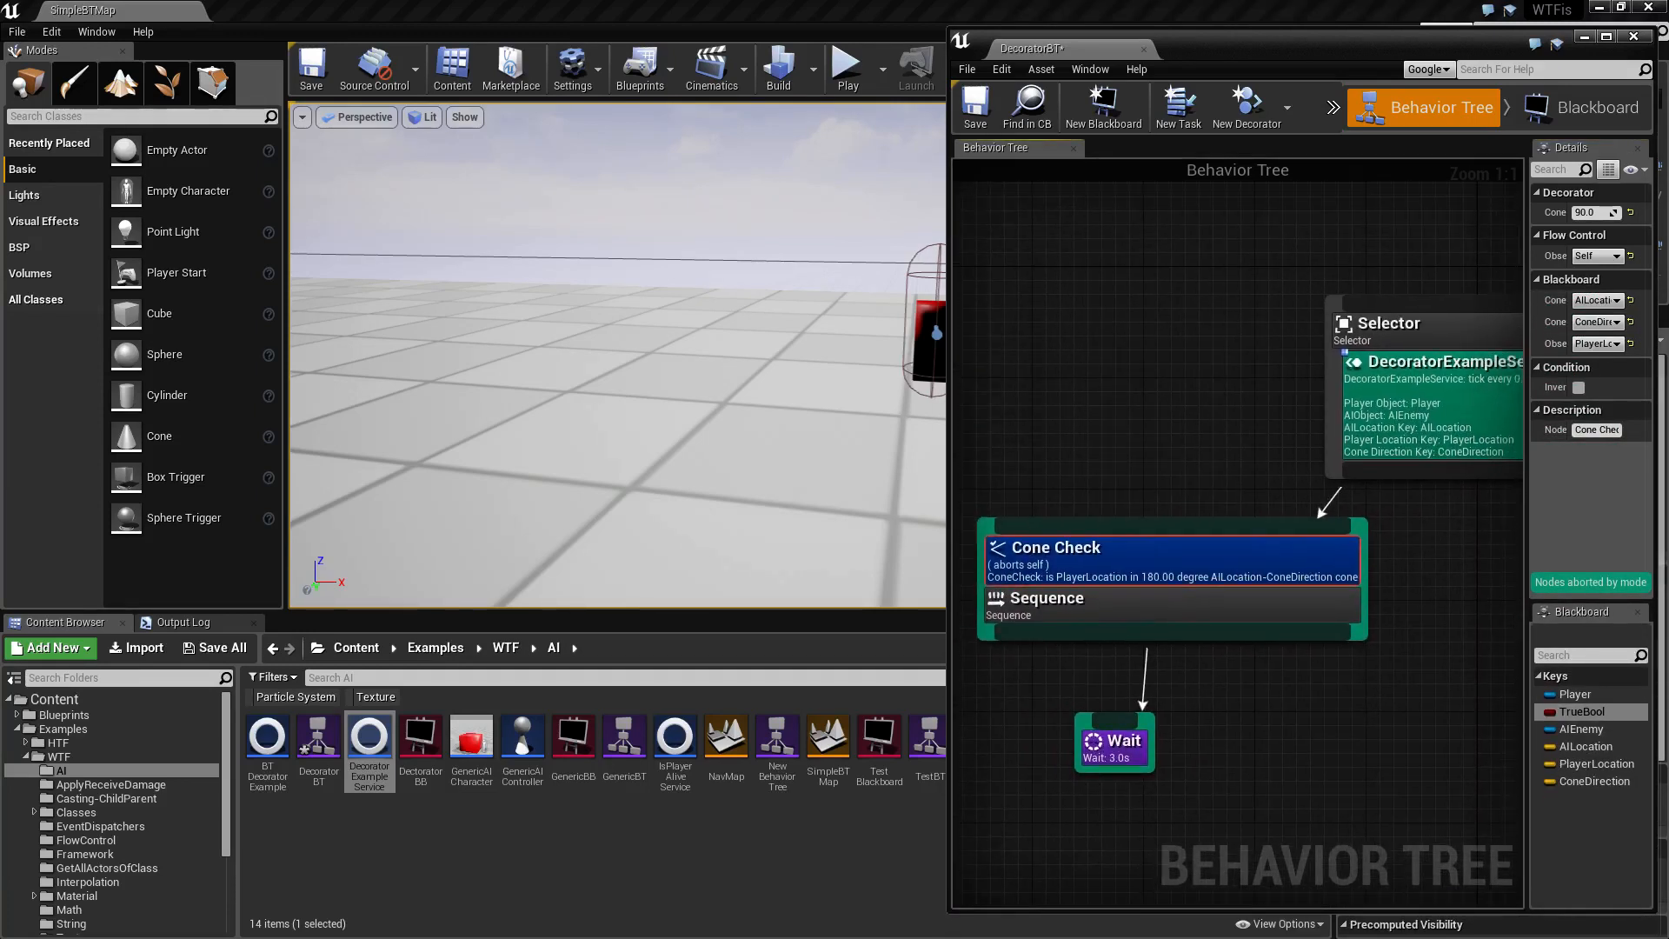
# Step: Play the level to test how the AI responds to the Cone Check behavior tree
pyautogui.scroll(-3)
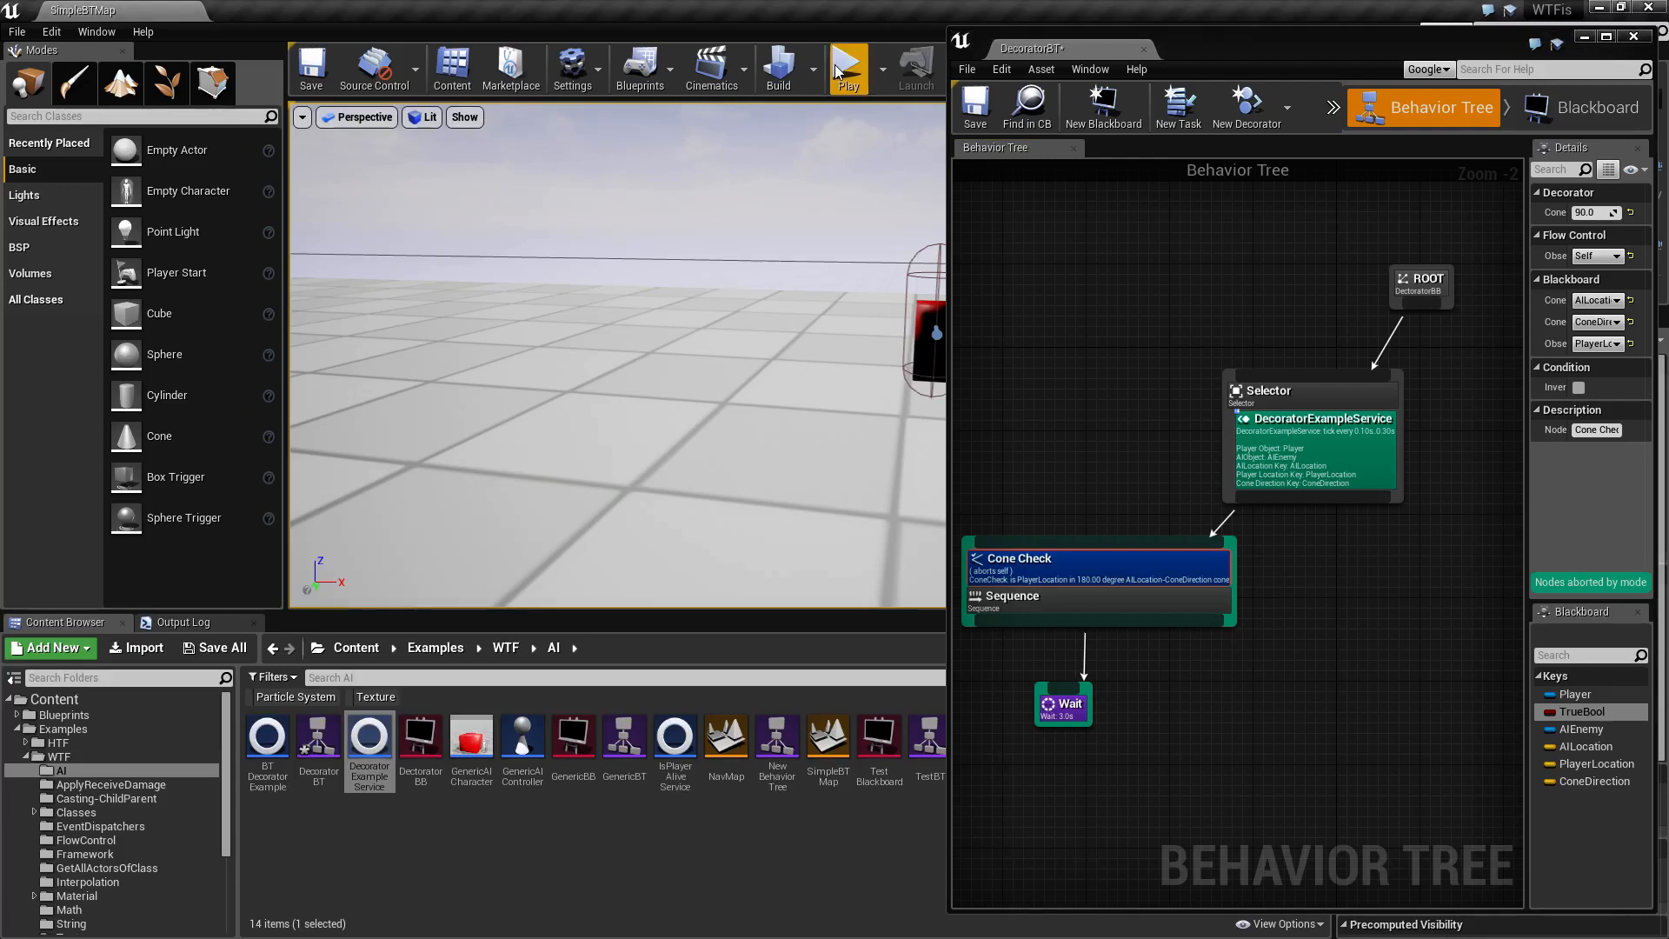
pyautogui.click(847, 64)
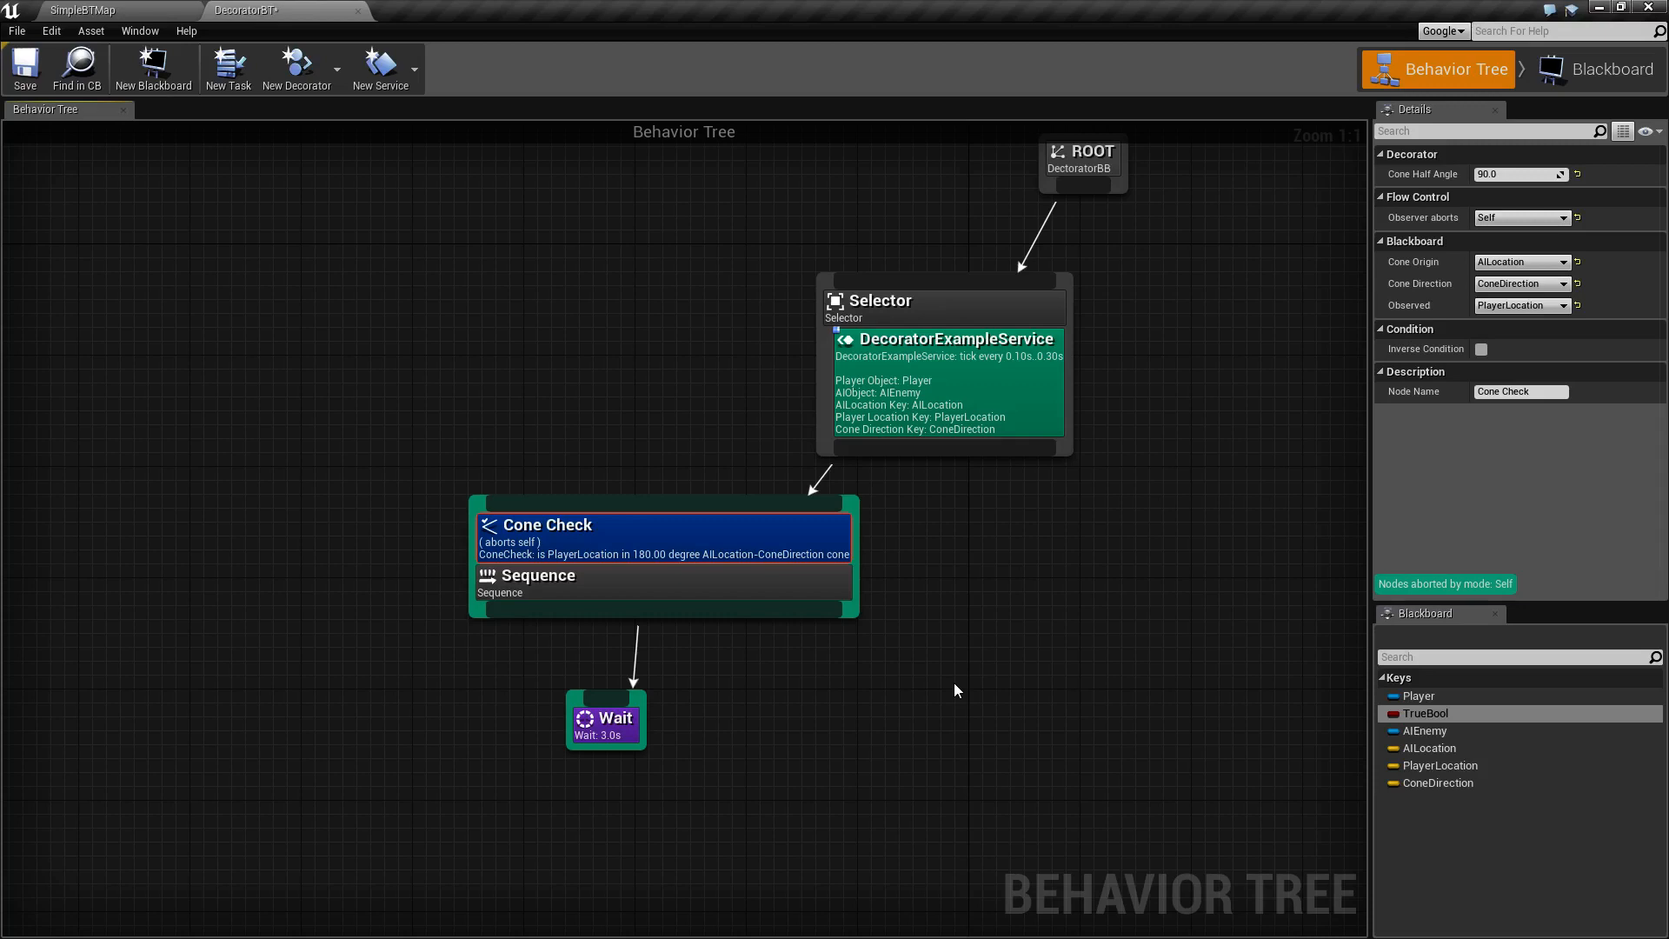
pyautogui.moveTo(1045, 666)
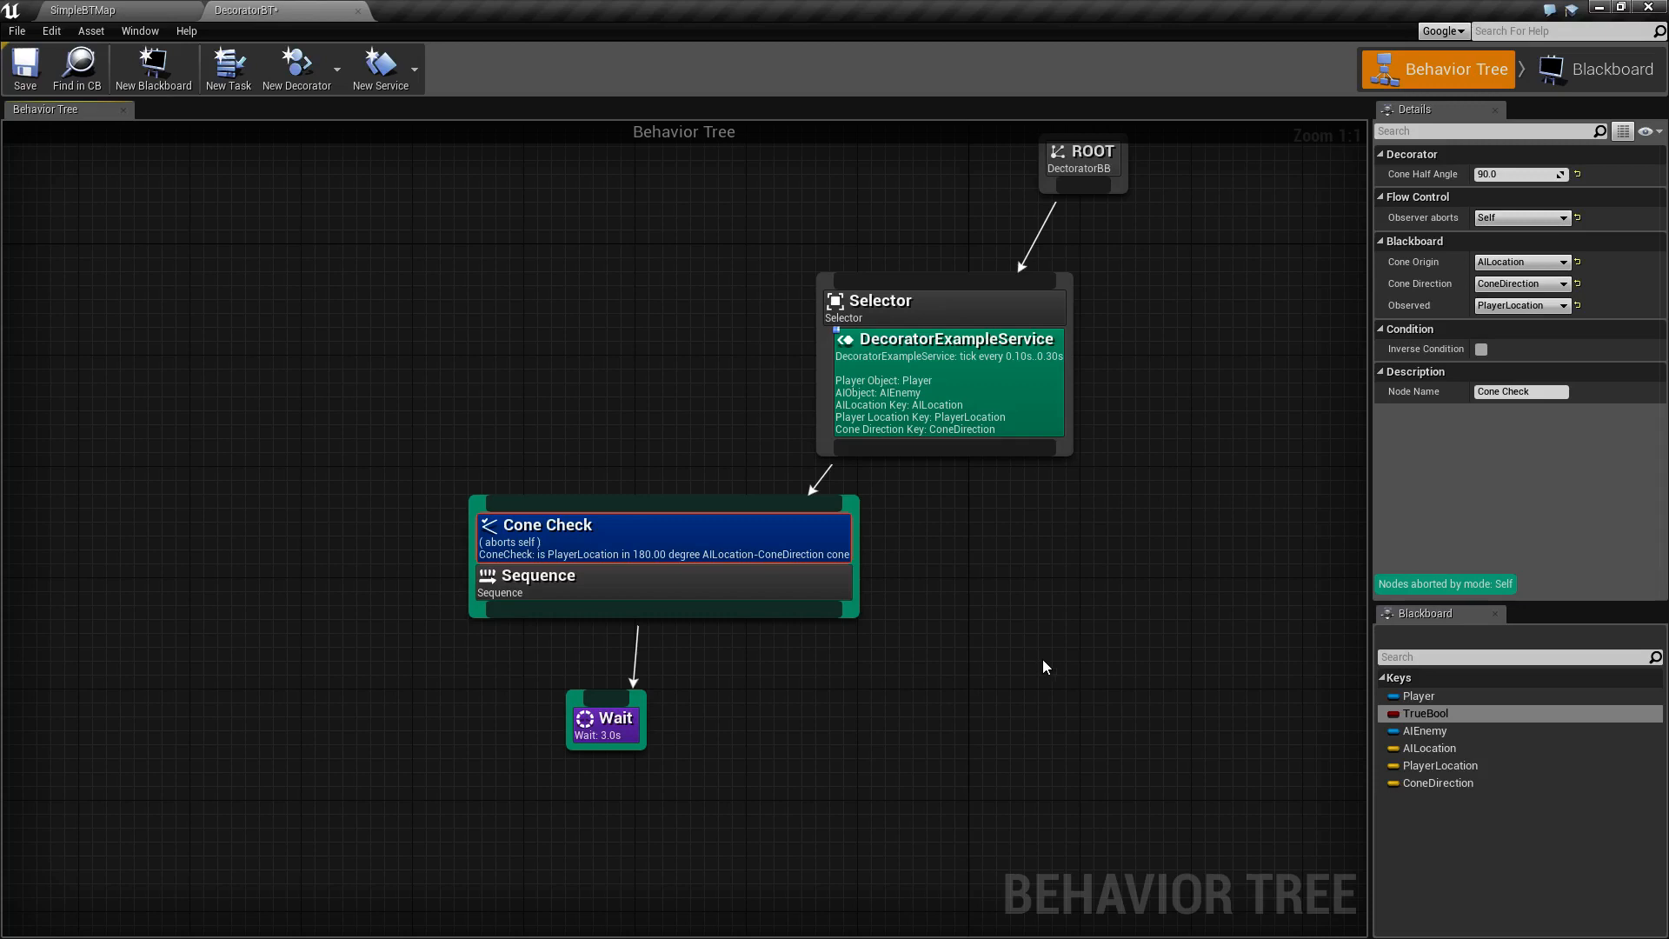
pyautogui.moveTo(1114, 690)
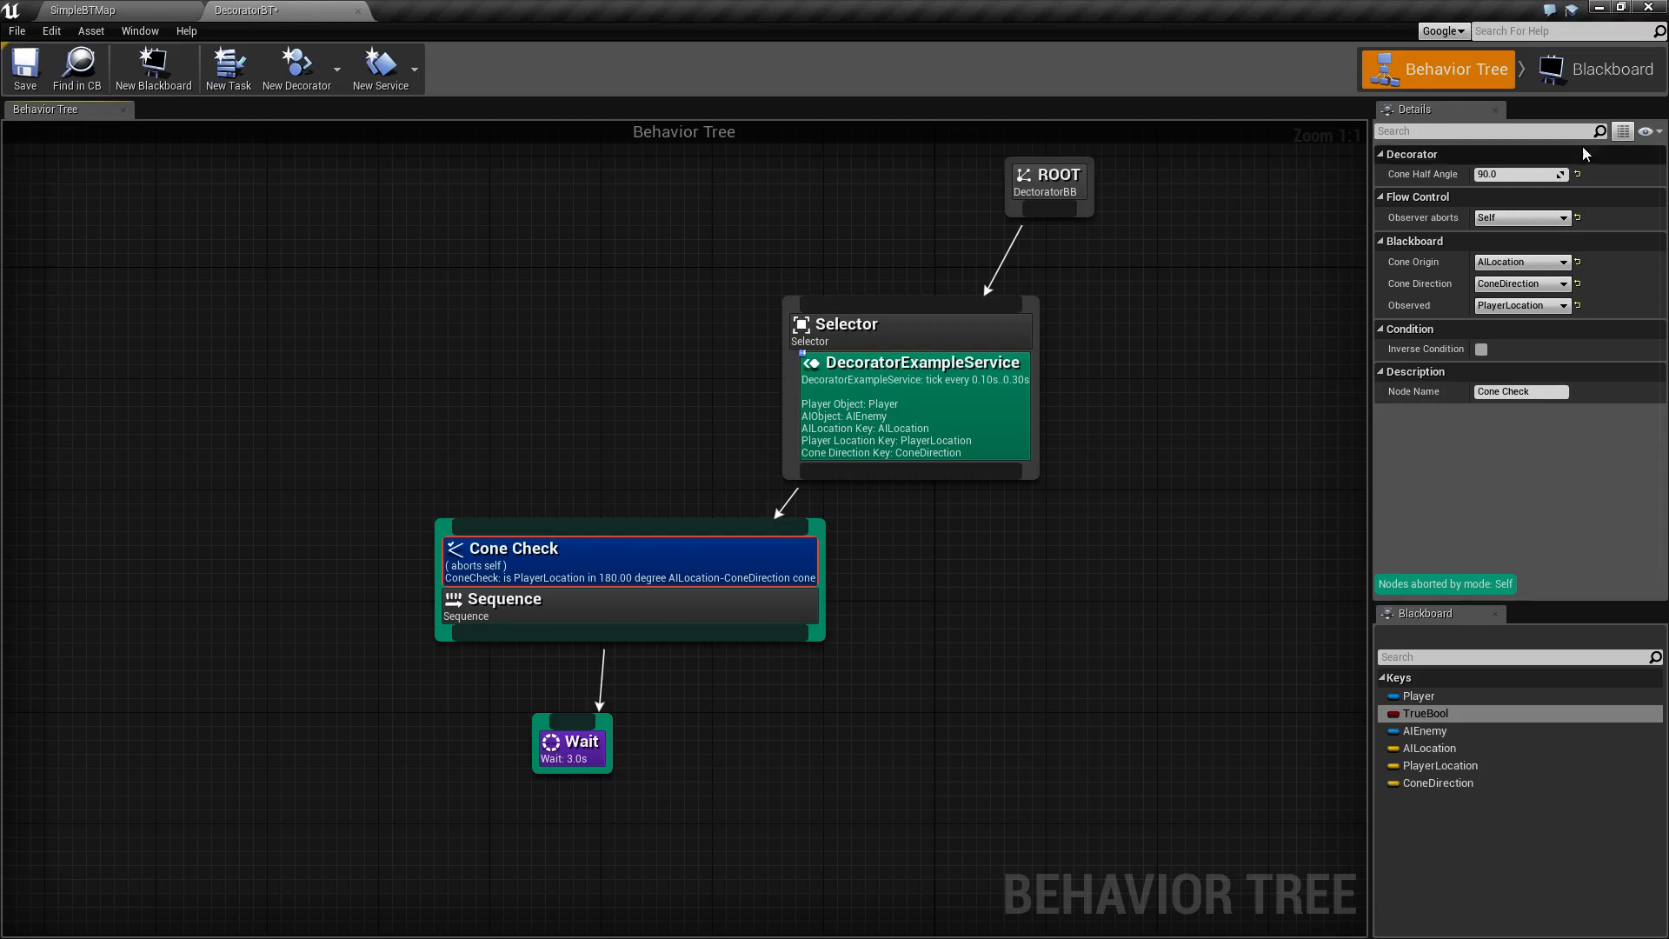
pyautogui.click(1105, 624)
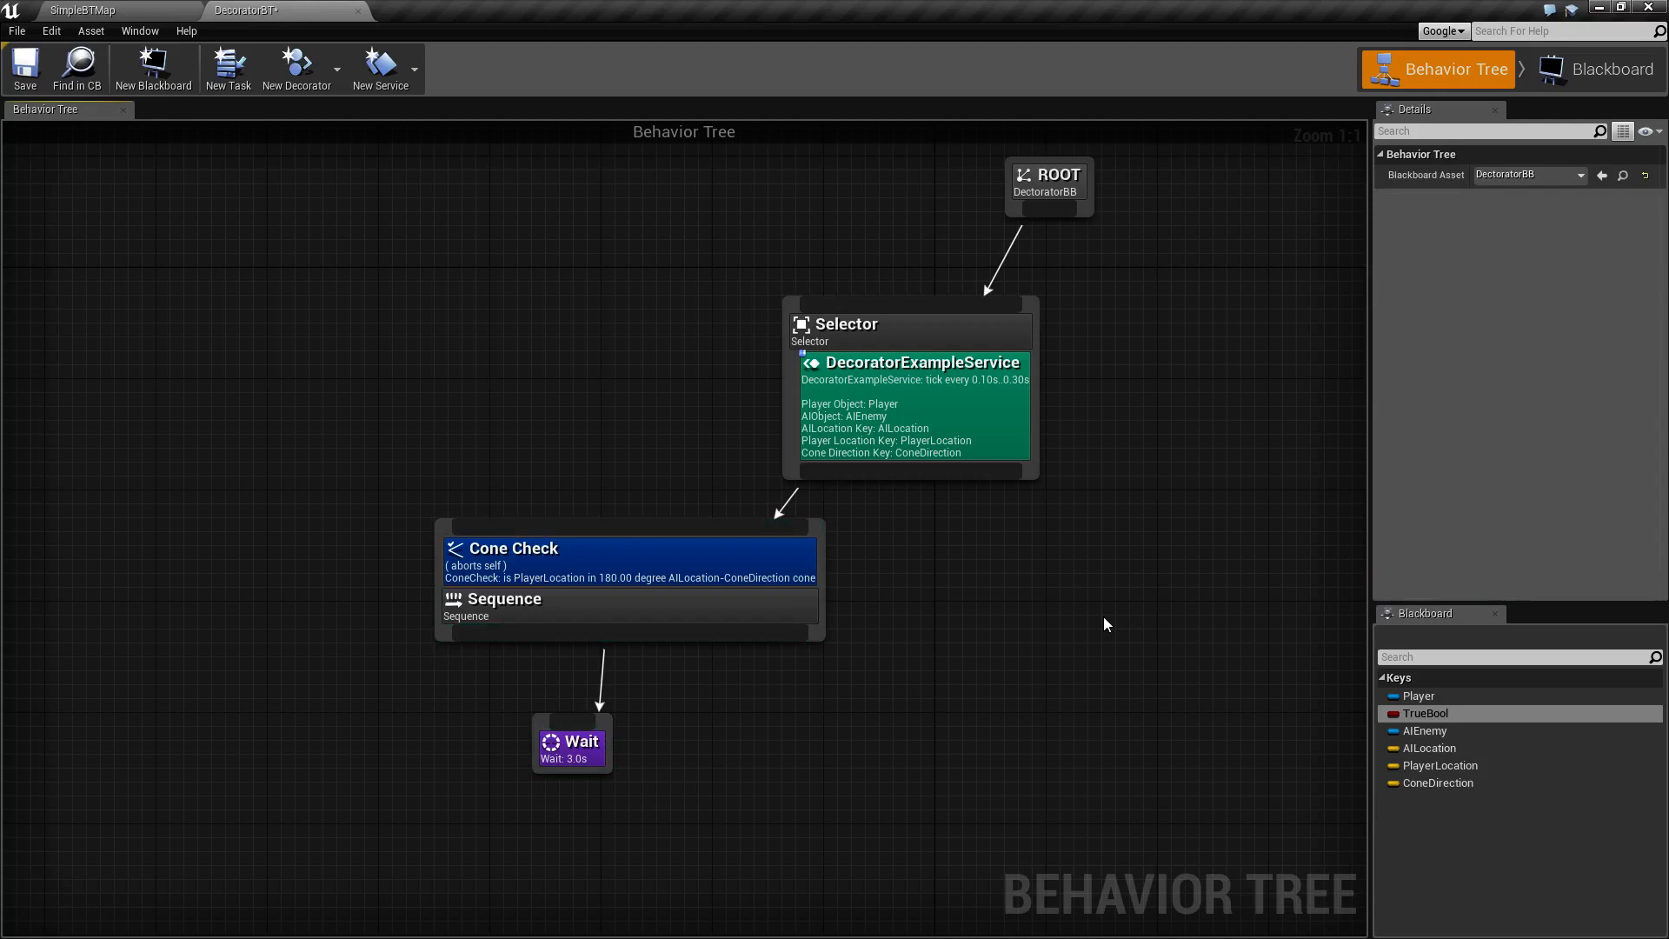